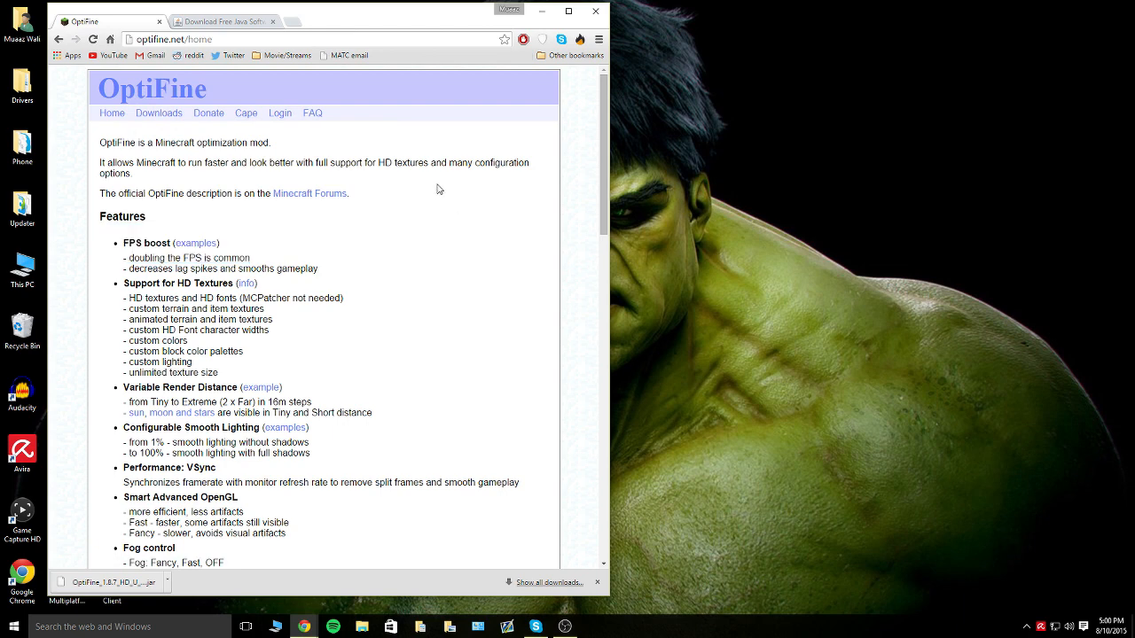
{"action": "mouse_move", "coordinate": [314, 243]}
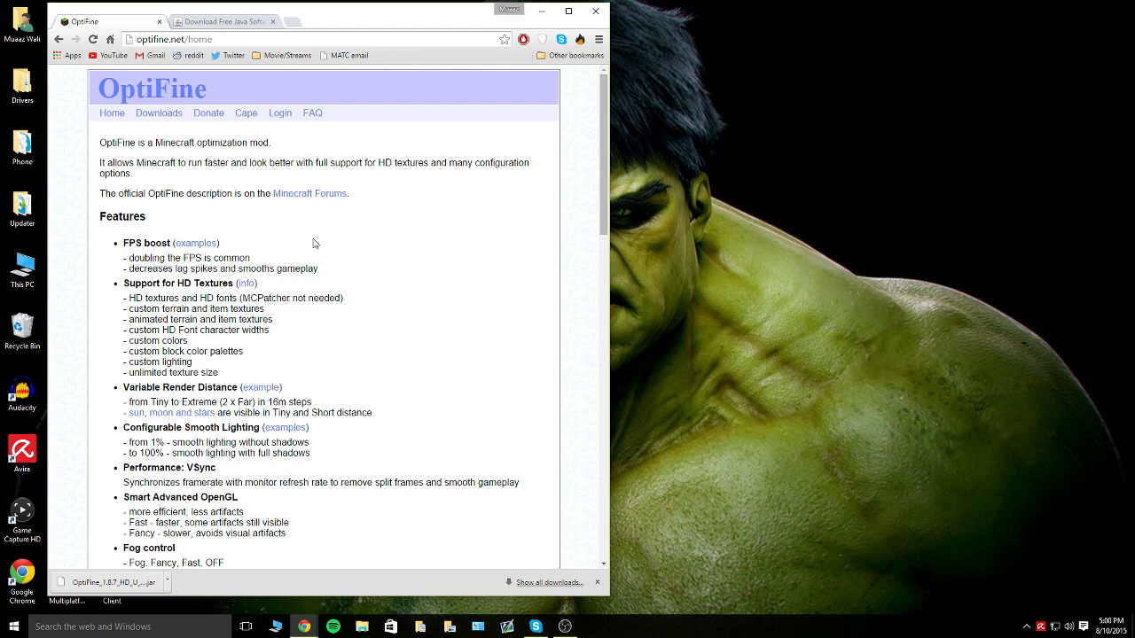
{"action": "mouse_move", "coordinate": [192, 222]}
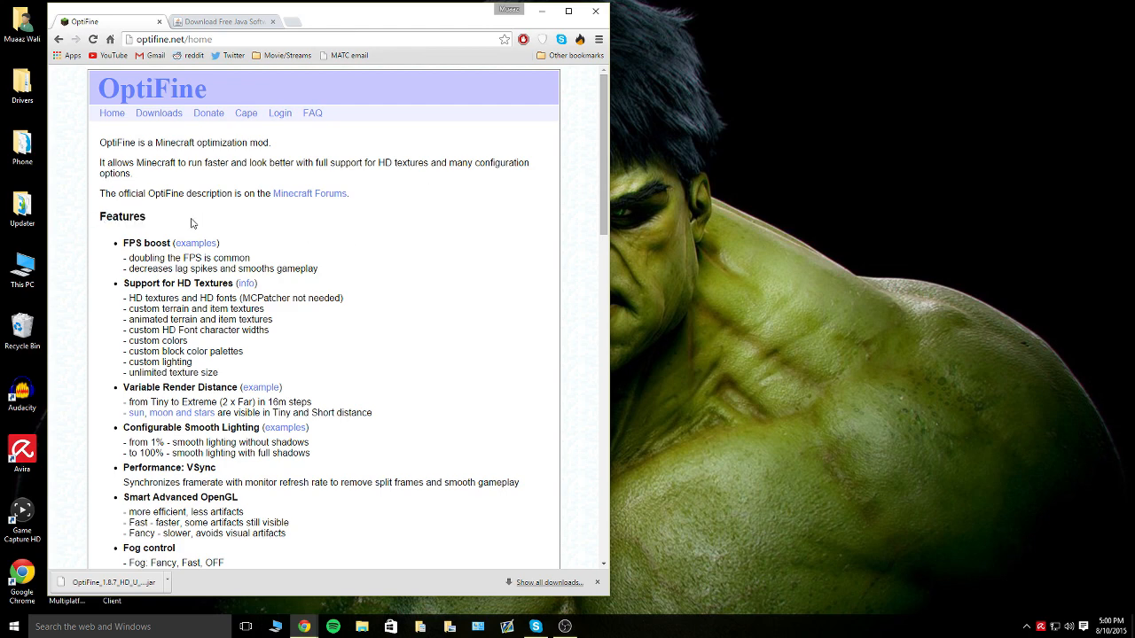
{"action": "mouse_move", "coordinate": [353, 247]}
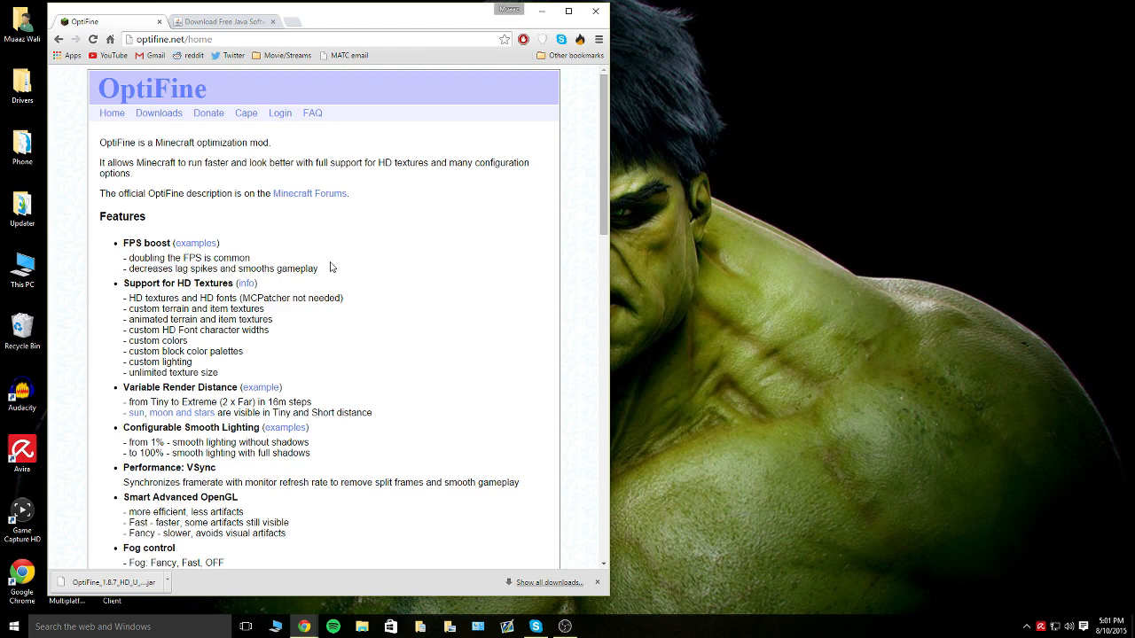
{"action": "mouse_move", "coordinate": [342, 296]}
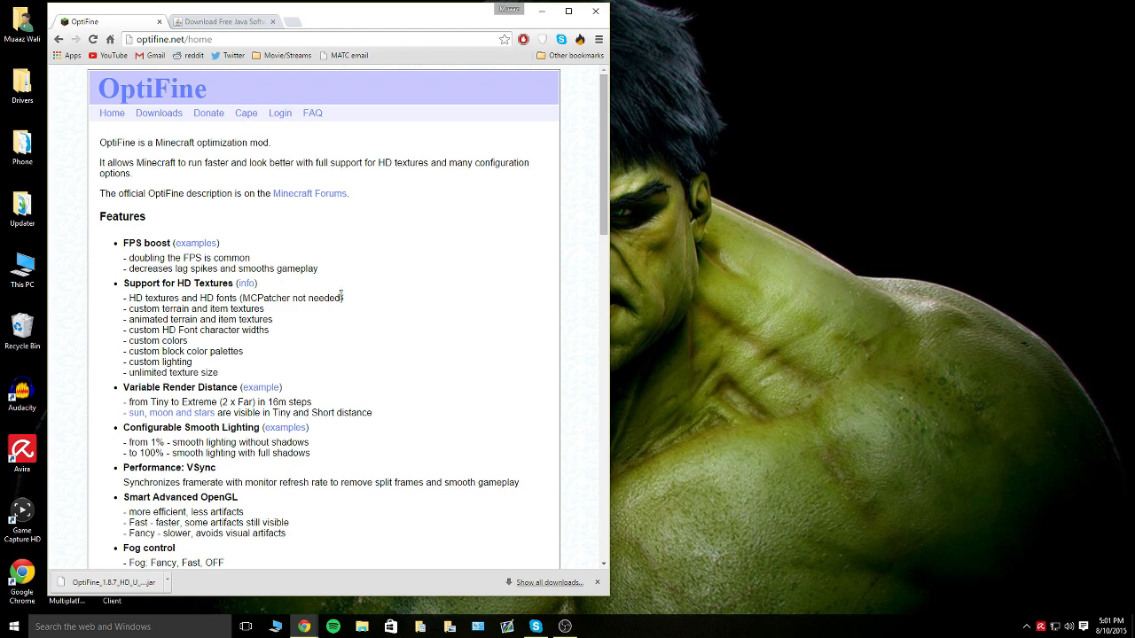
{"action": "mouse_move", "coordinate": [376, 302]}
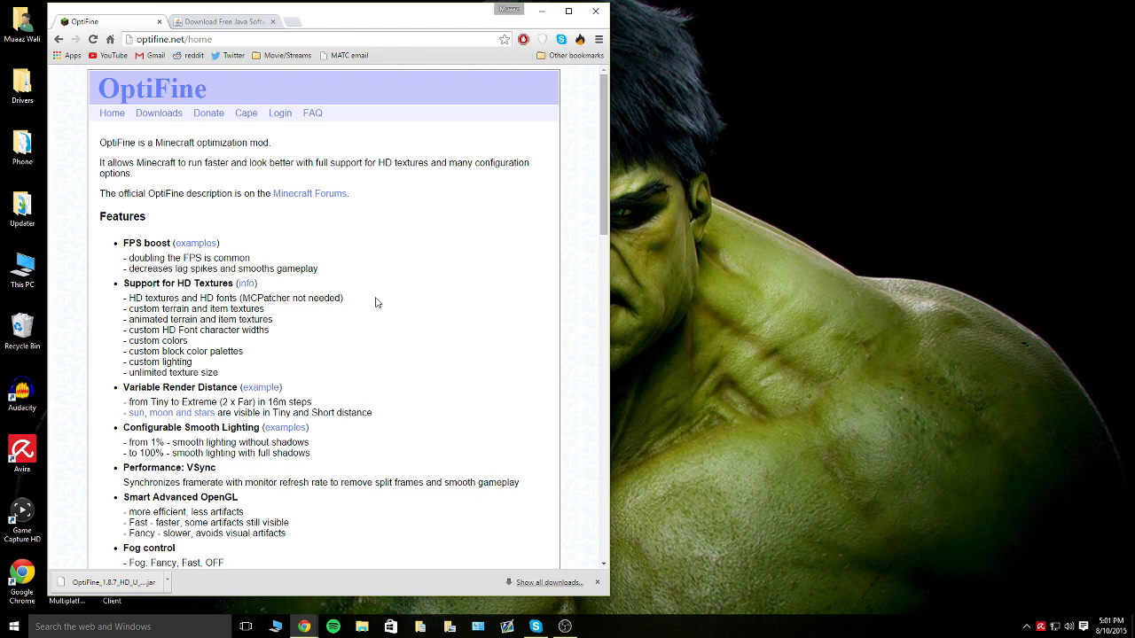
{"action": "mouse_move", "coordinate": [397, 291]}
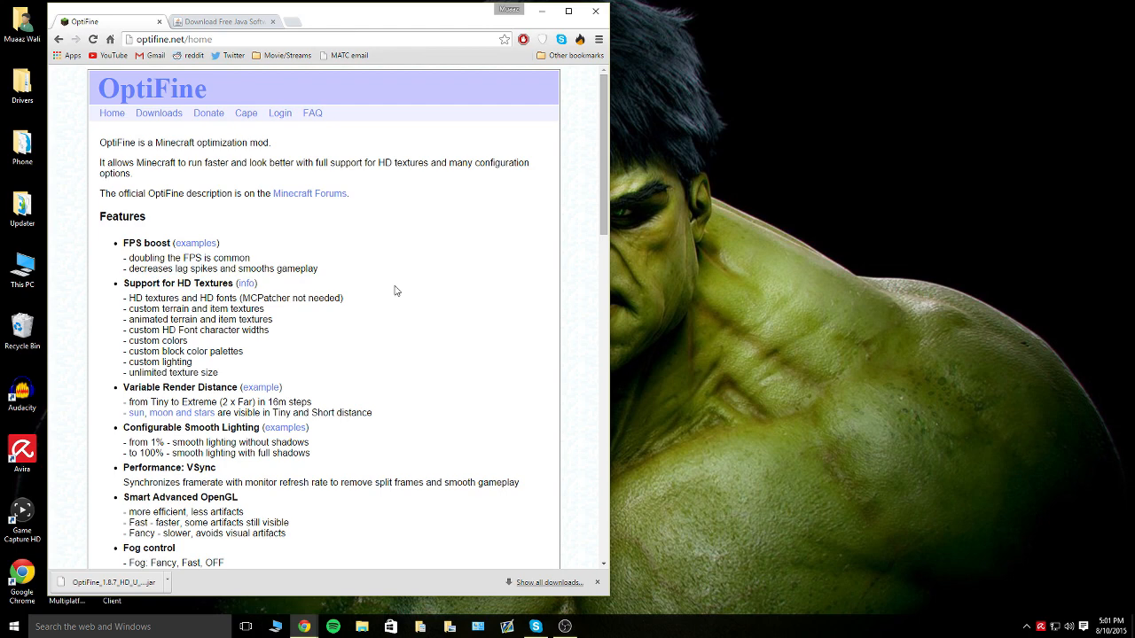
Step: Skim the OptiFine feature list, then open the Downloads page and scroll through versions
{"action": "left_click_drag", "start_coordinate": [133, 269], "coordinate": [191, 364]}
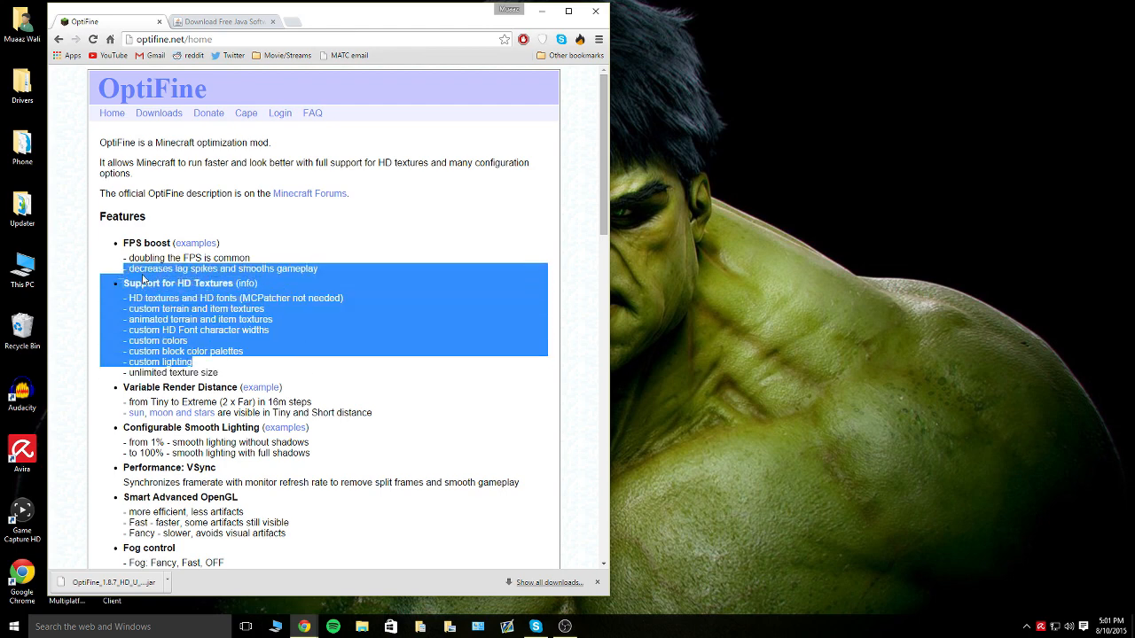
{"action": "left_click", "coordinate": [310, 335]}
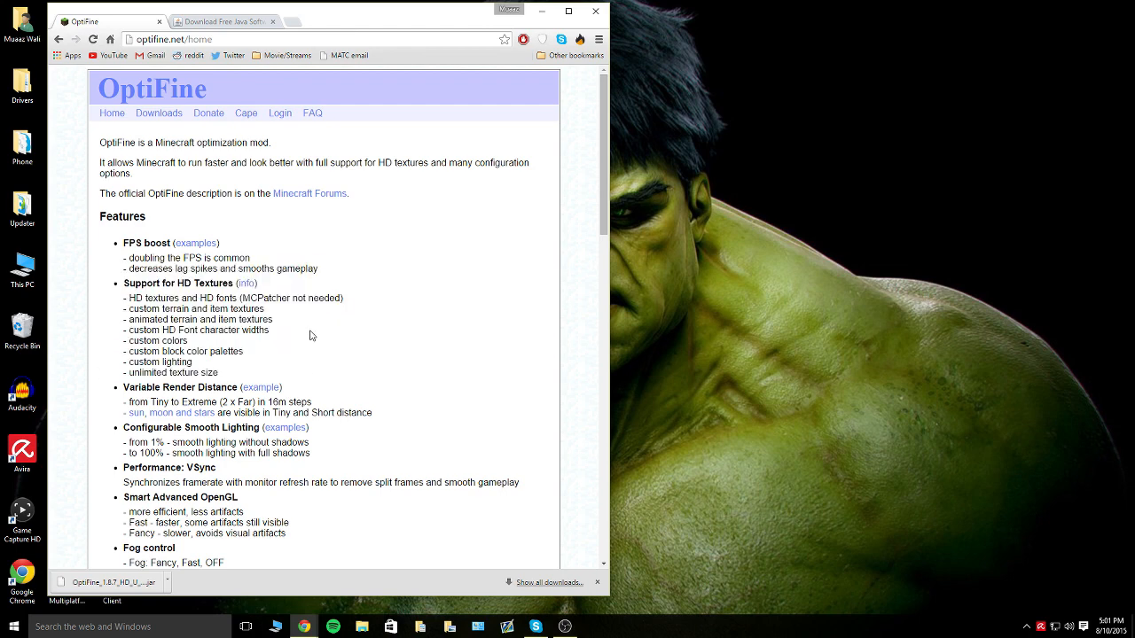
{"action": "scroll", "scroll_direction": "down", "scroll_amount": 3}
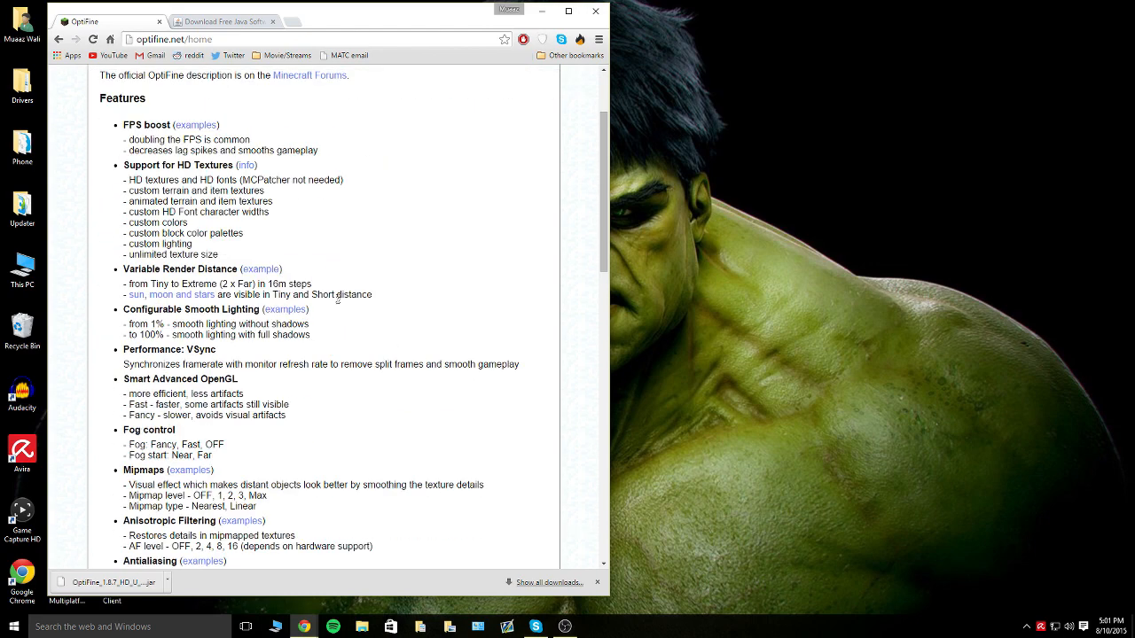
{"action": "mouse_move", "coordinate": [432, 242]}
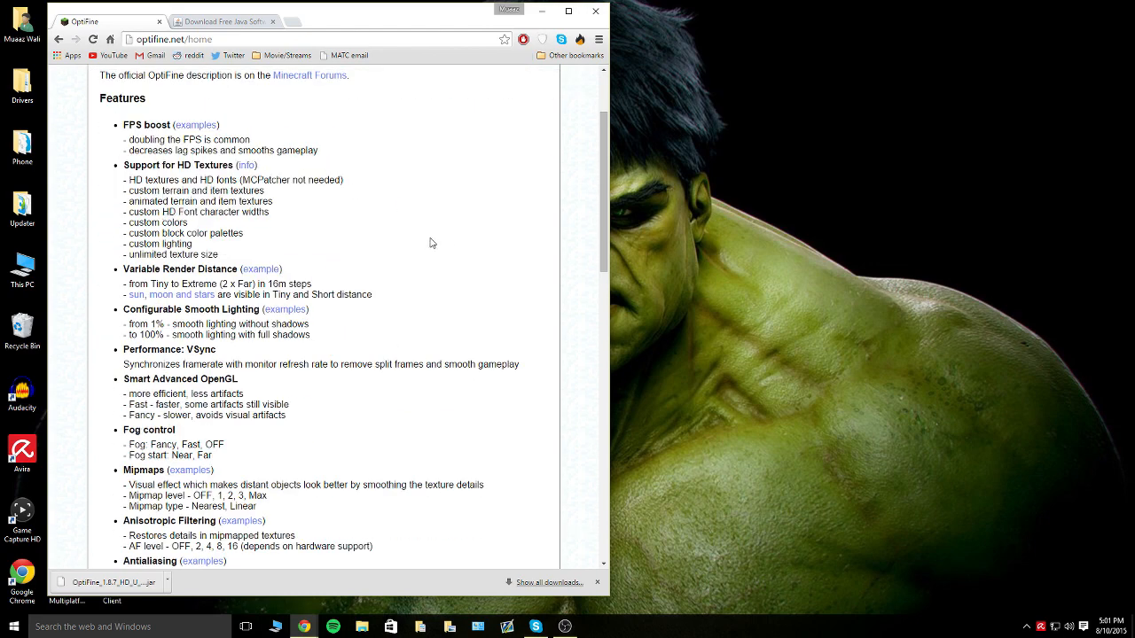
{"action": "scroll", "scroll_direction": "down", "scroll_amount": 3}
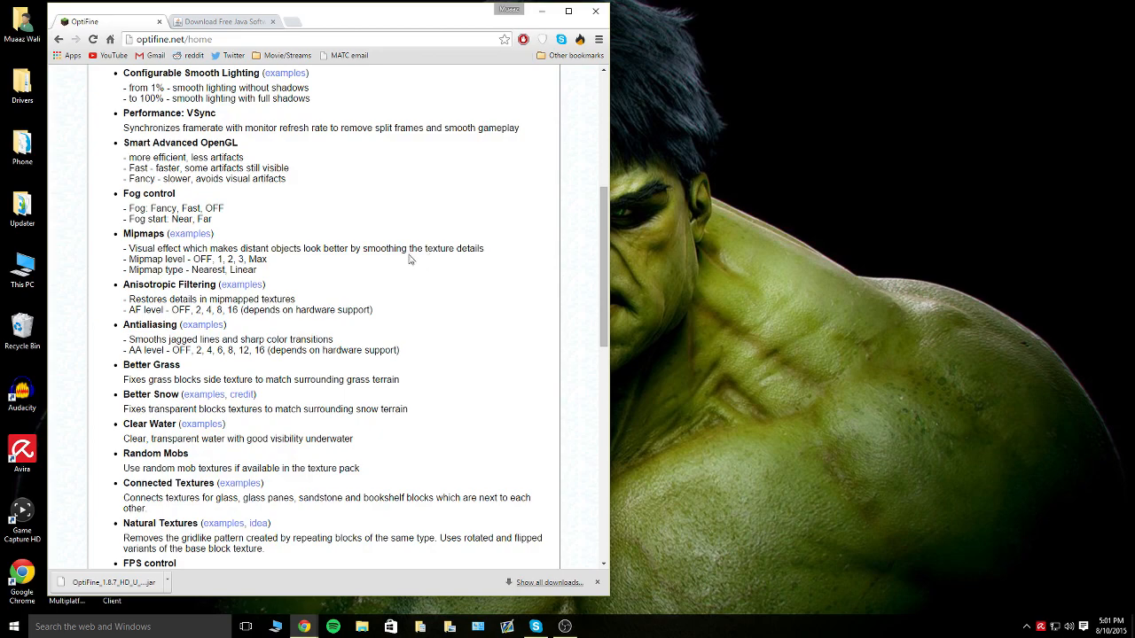
{"action": "scroll", "scroll_direction": "down", "scroll_amount": 3}
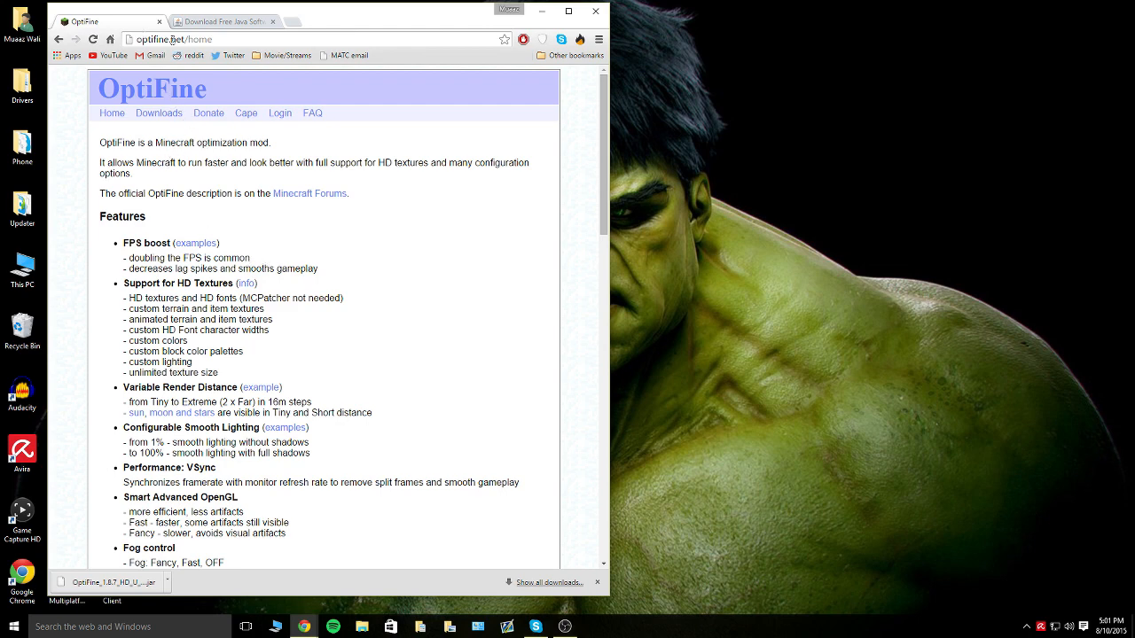
{"action": "mouse_move", "coordinate": [169, 126]}
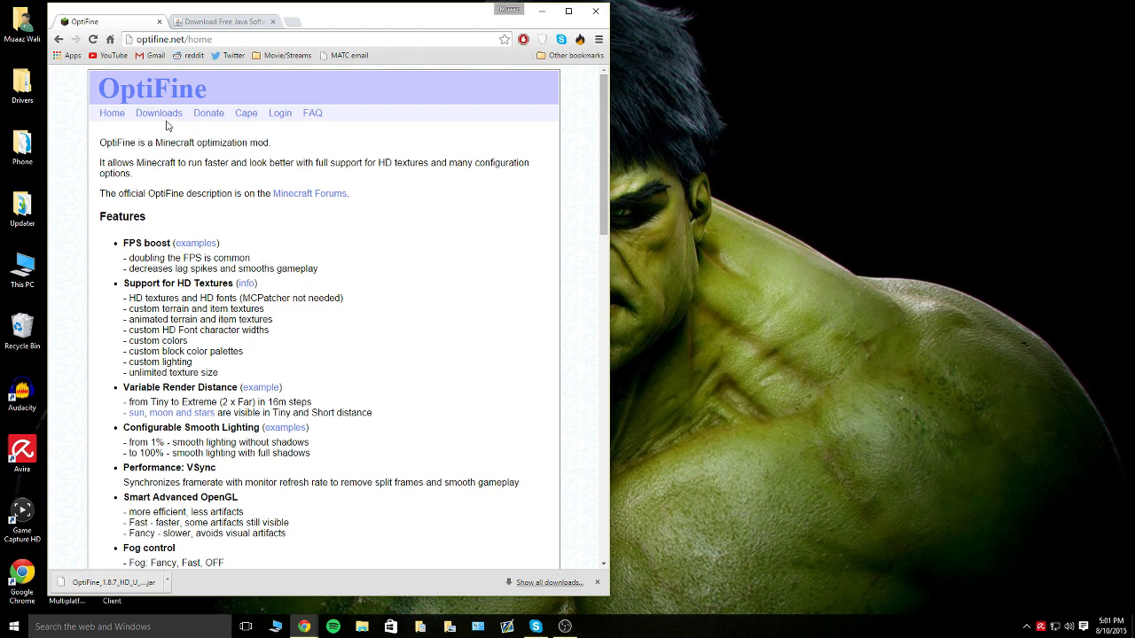
{"action": "left_click", "coordinate": [158, 113]}
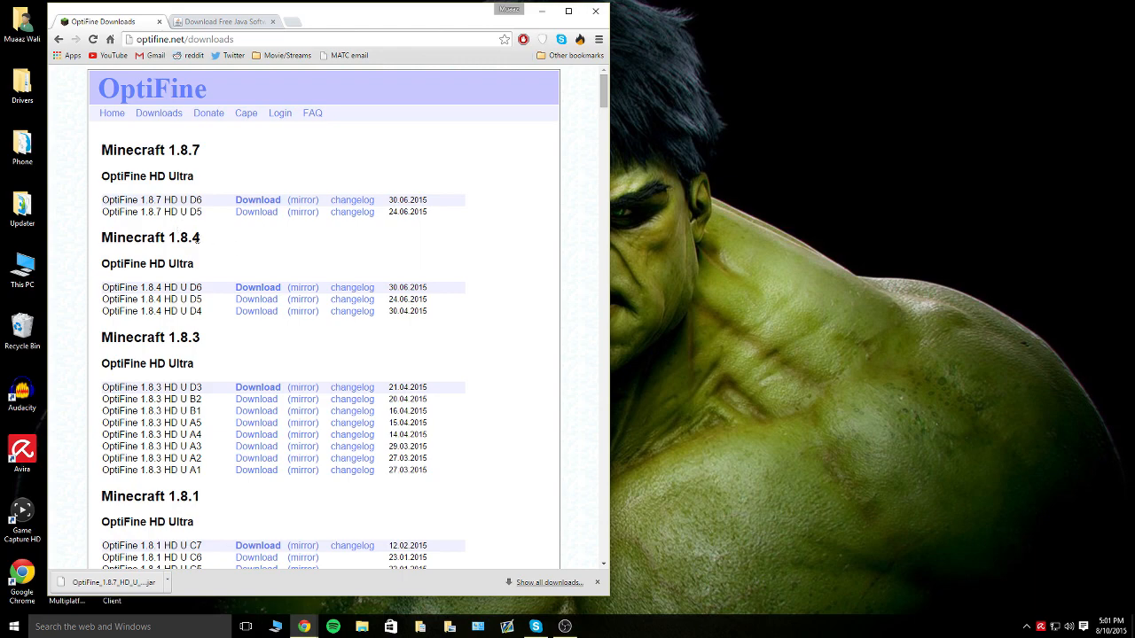
{"action": "scroll", "scroll_direction": "down", "scroll_amount": 3}
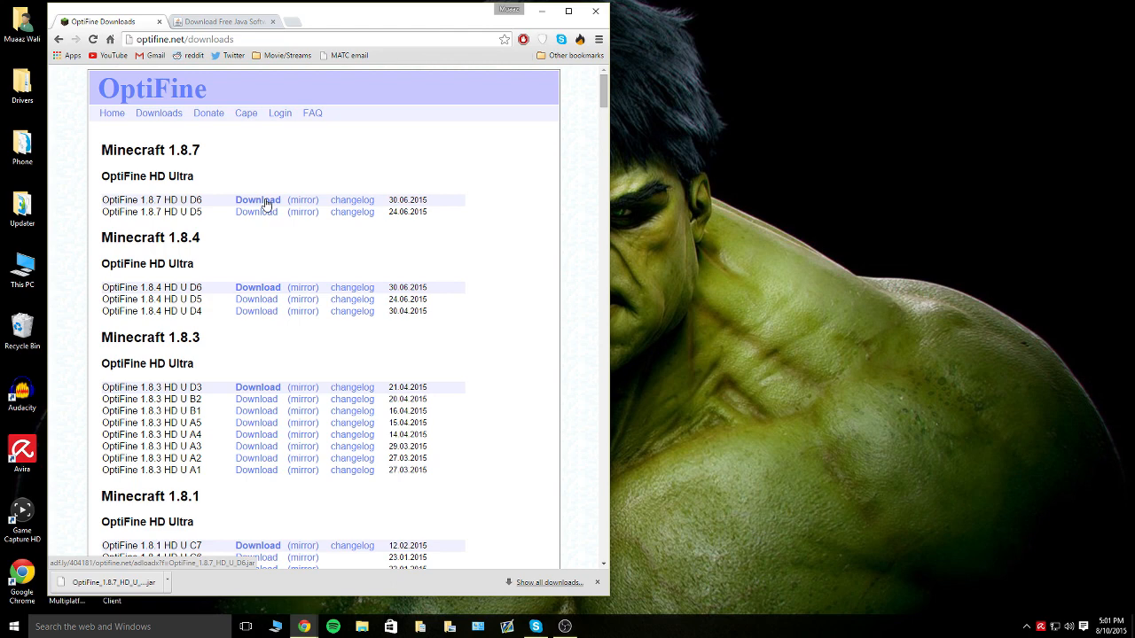
Step: Choose the OptiFine 1.8.7 HD U D6 download and skip the adf.ly ad
{"action": "left_click", "coordinate": [257, 199]}
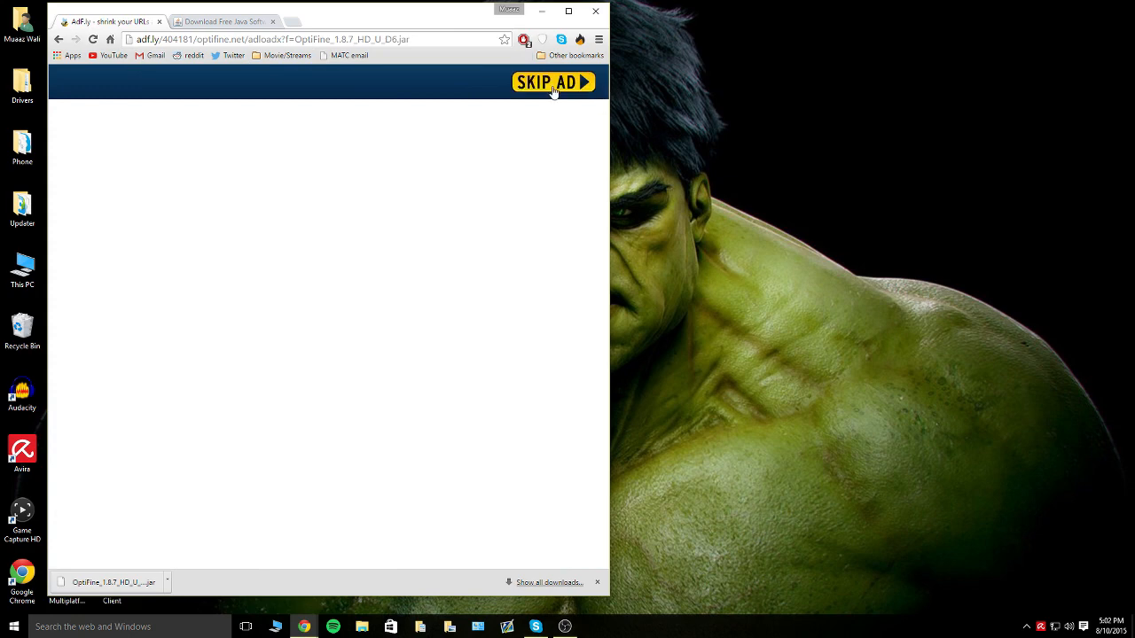
{"action": "left_click", "coordinate": [553, 82]}
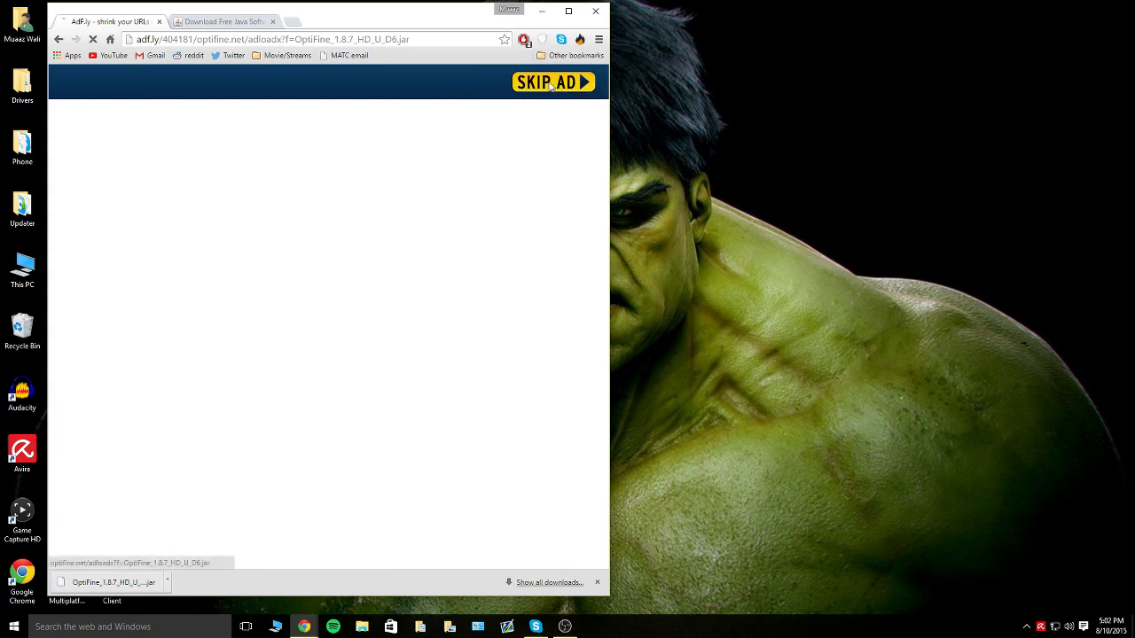
{"action": "left_click", "coordinate": [554, 82]}
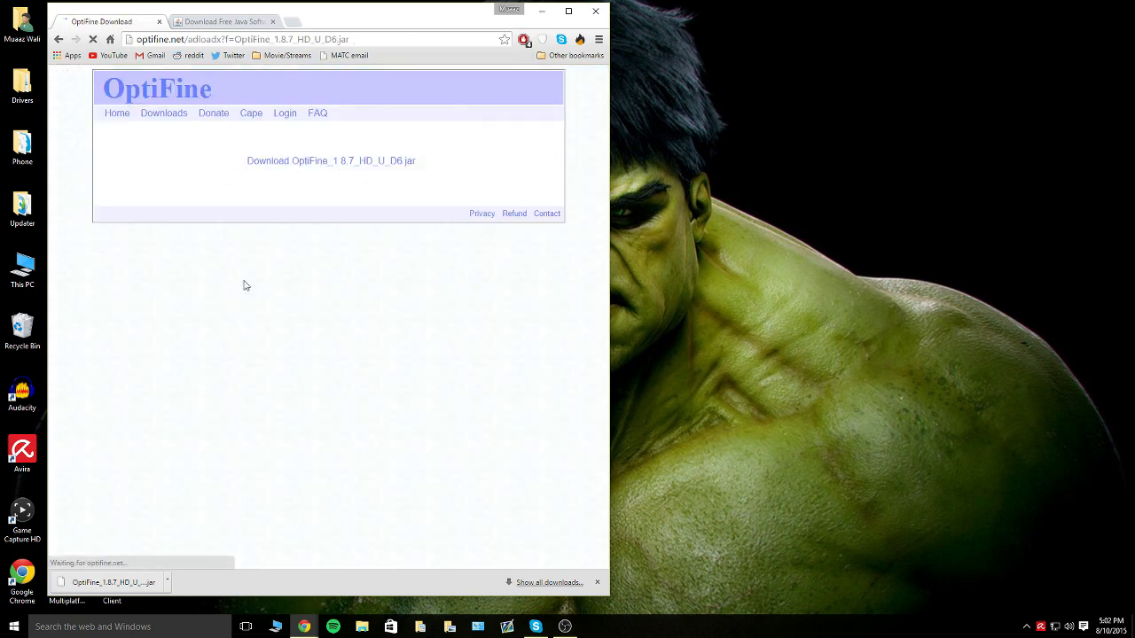
{"action": "mouse_move", "coordinate": [331, 168]}
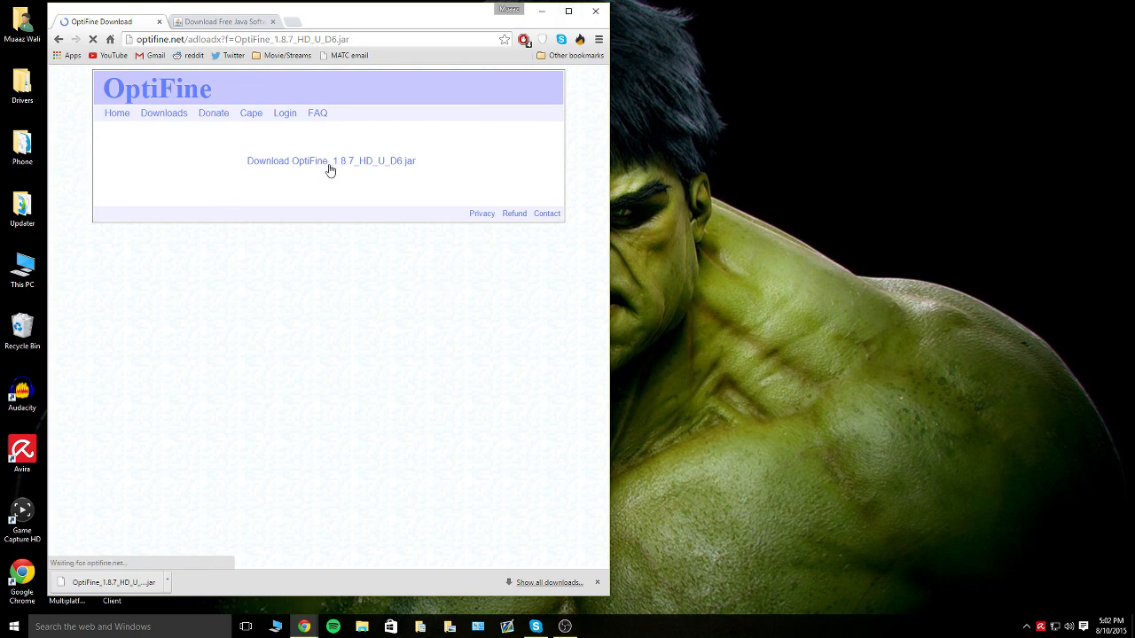
Step: Download OptiFine_1.8.7_HD_U_D6.jar and save it to the Desktop
{"action": "left_click", "coordinate": [330, 160]}
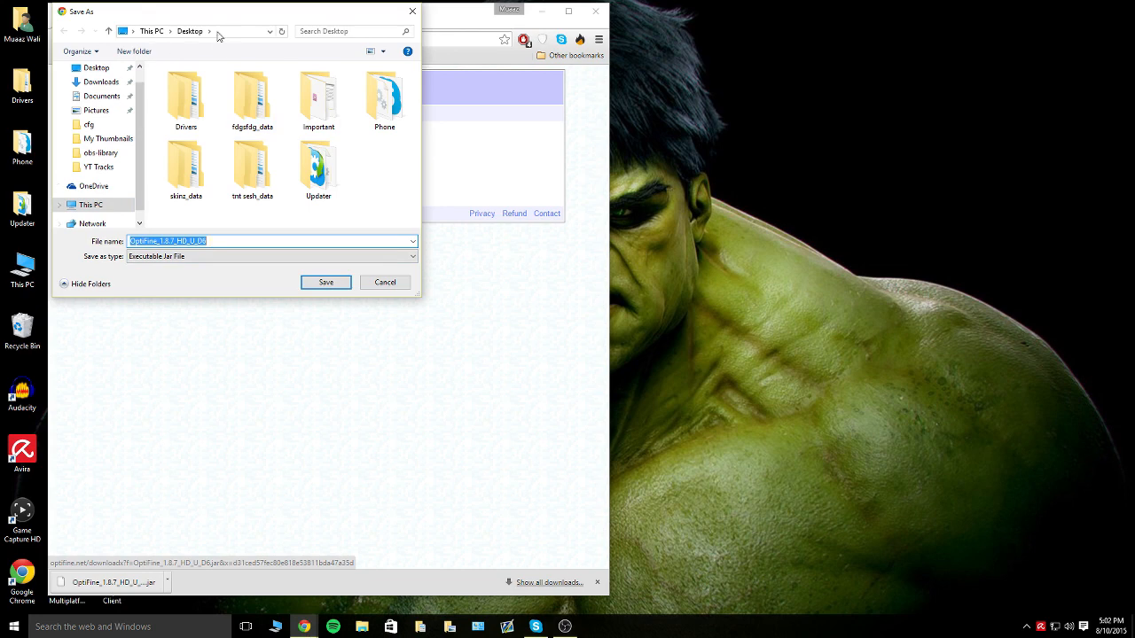
{"action": "left_click", "coordinate": [325, 282]}
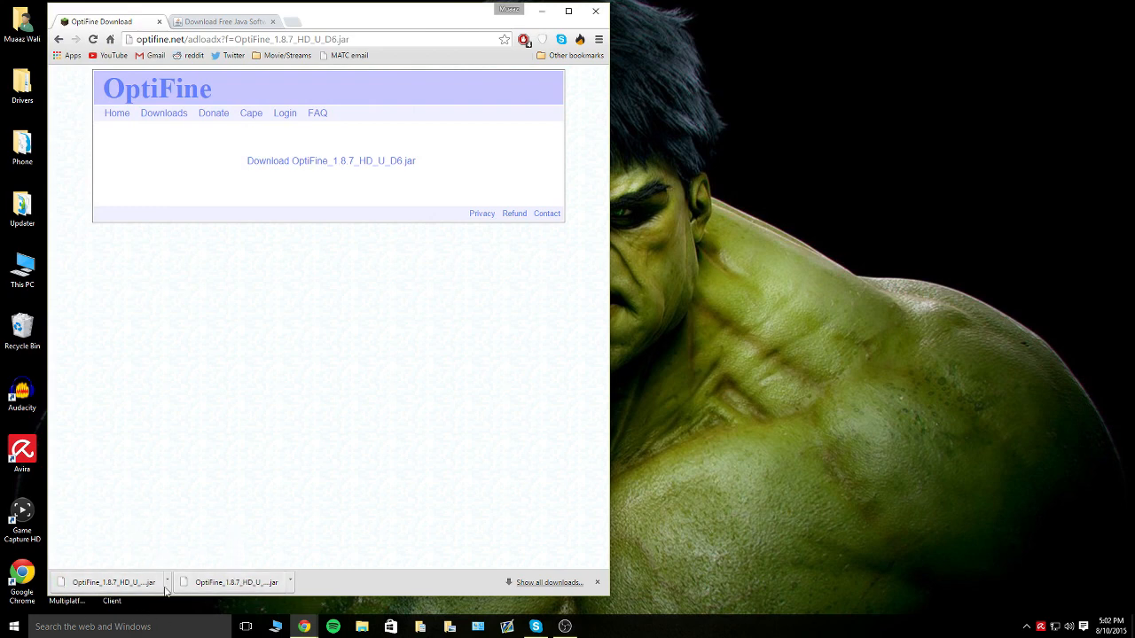
{"action": "mouse_move", "coordinate": [88, 551]}
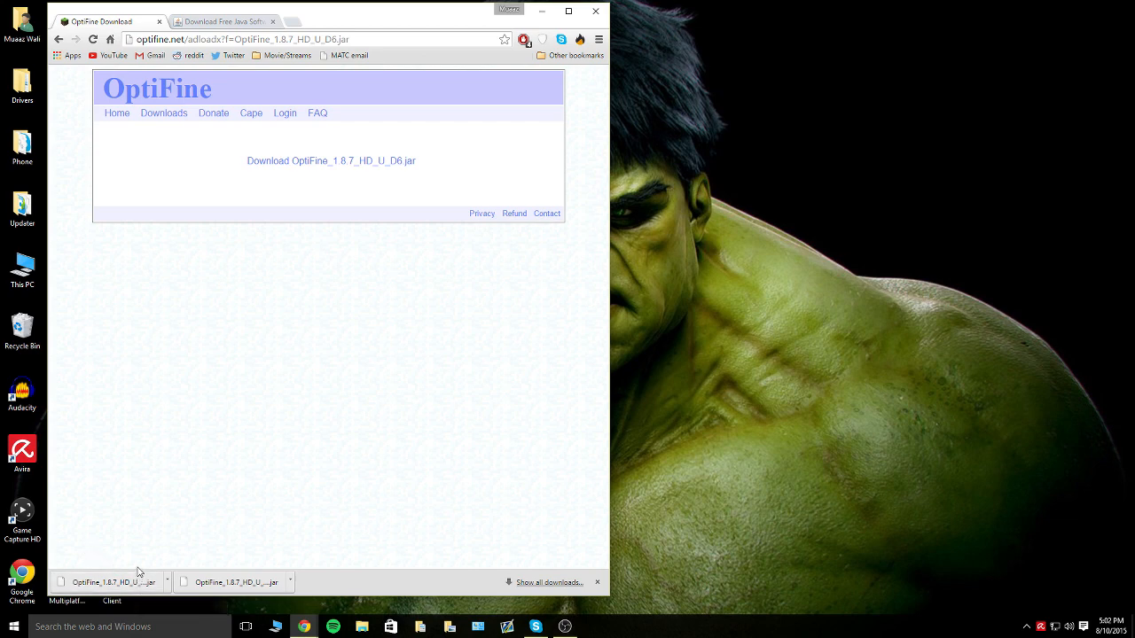
{"action": "mouse_move", "coordinate": [159, 443]}
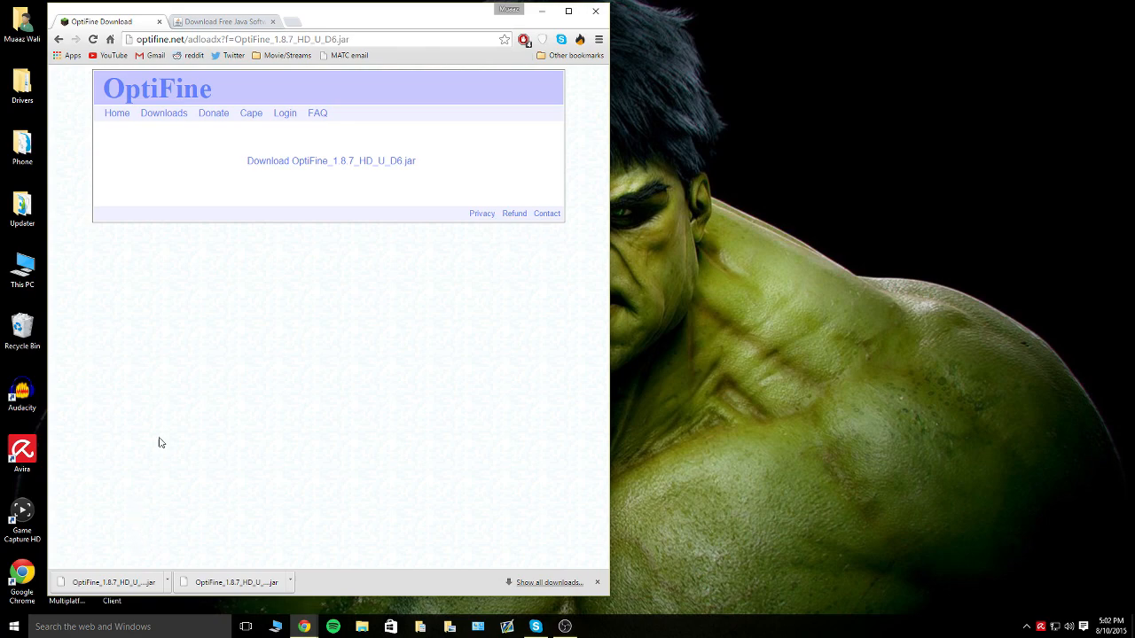
{"action": "mouse_move", "coordinate": [187, 286]}
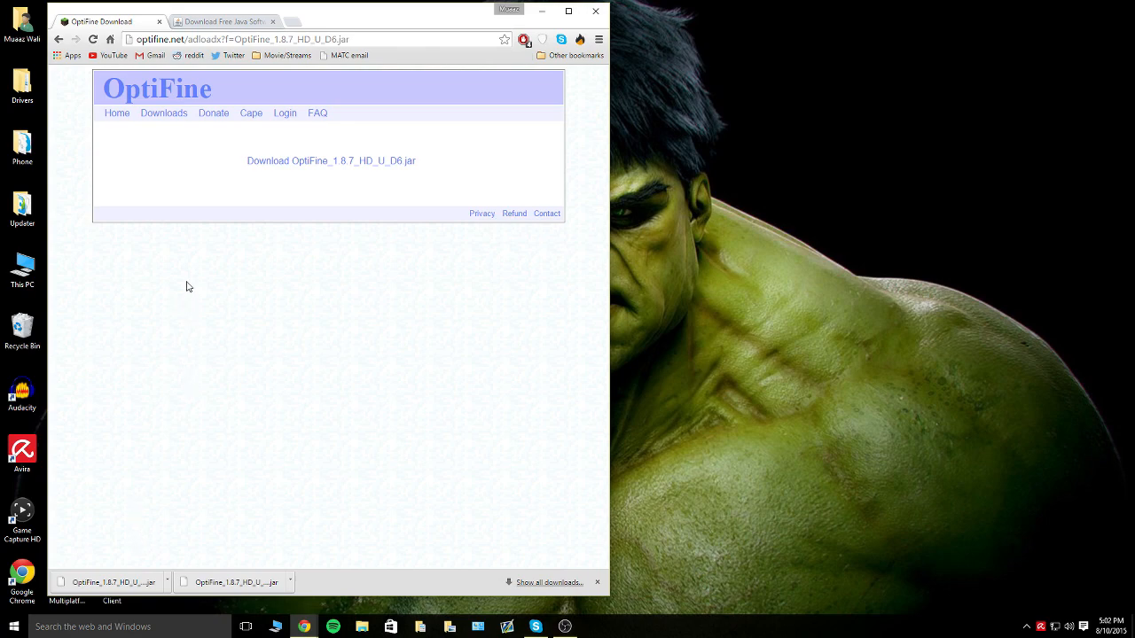
{"action": "mouse_move", "coordinate": [376, 20]}
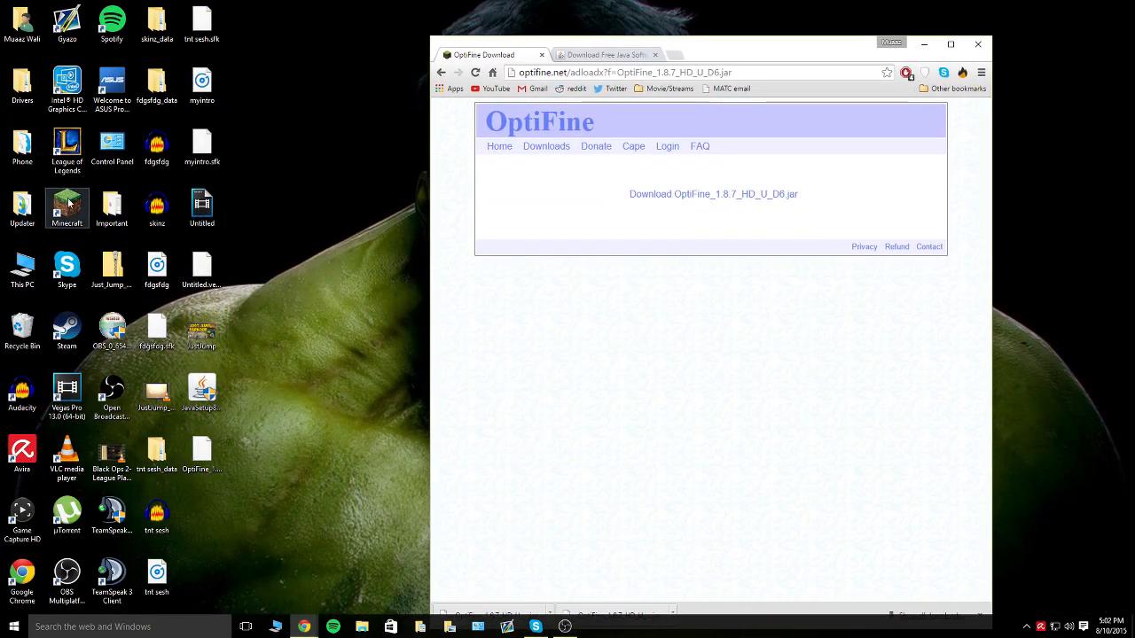
Step: Start the Minecraft Launcher and save the current profile with release 1.8.7
{"action": "double_click", "coordinate": [67, 208]}
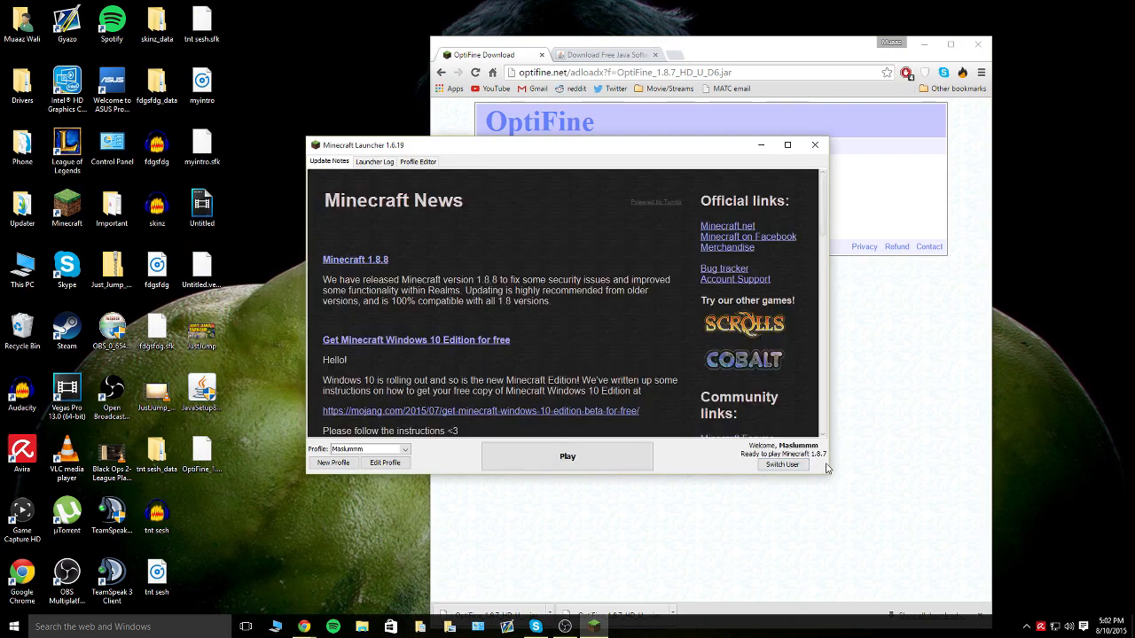
{"action": "left_click", "coordinate": [385, 462]}
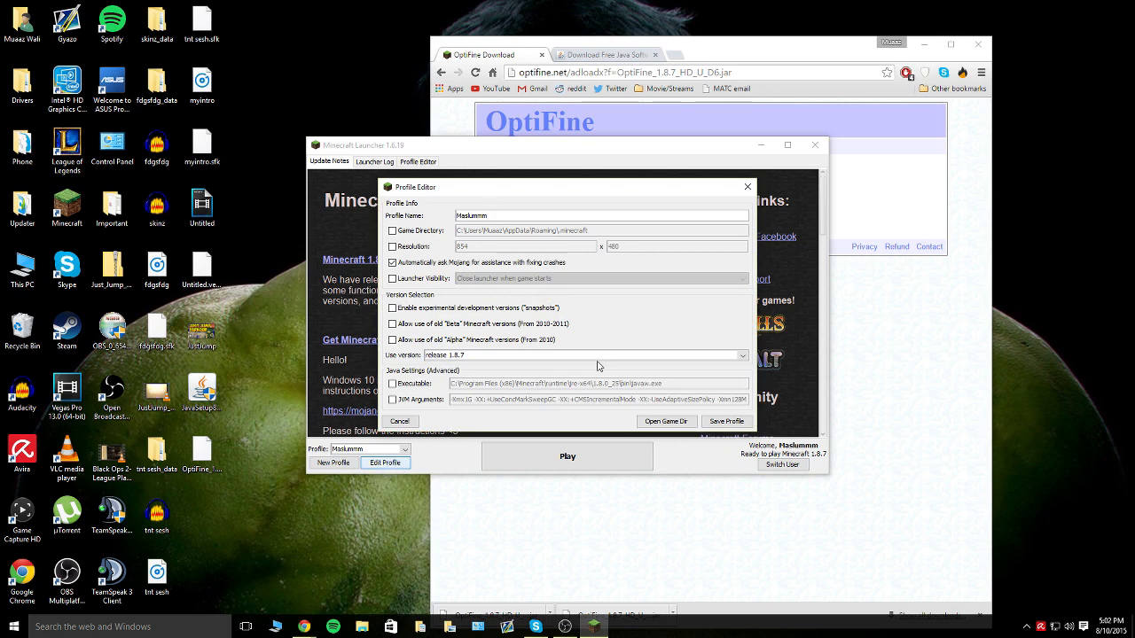
{"action": "left_click", "coordinate": [741, 355]}
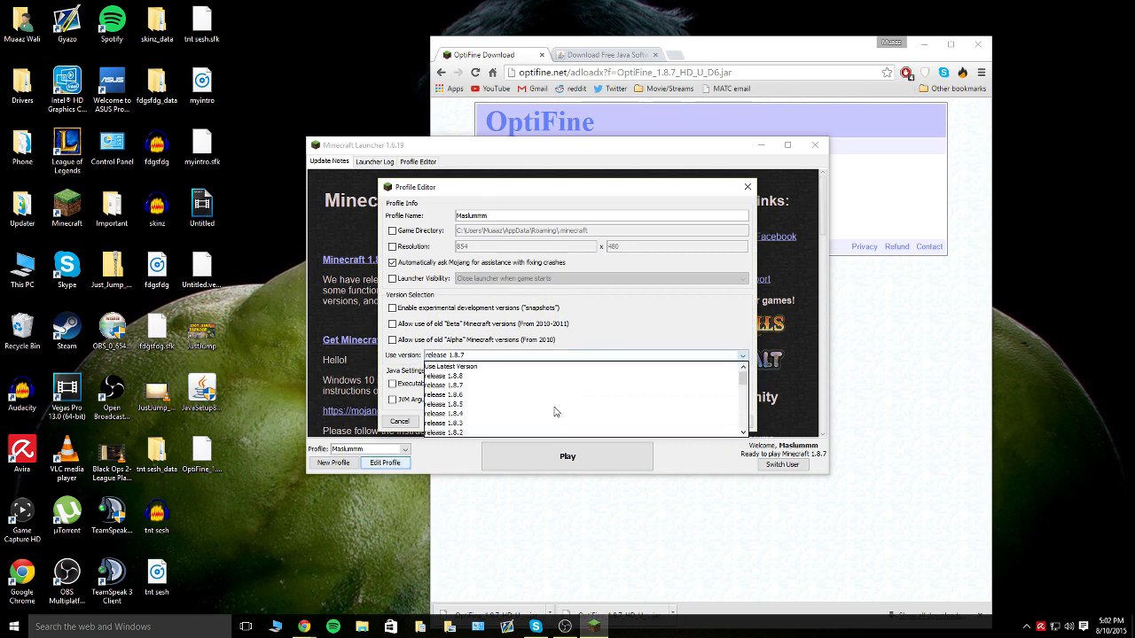
{"action": "mouse_move", "coordinate": [563, 376]}
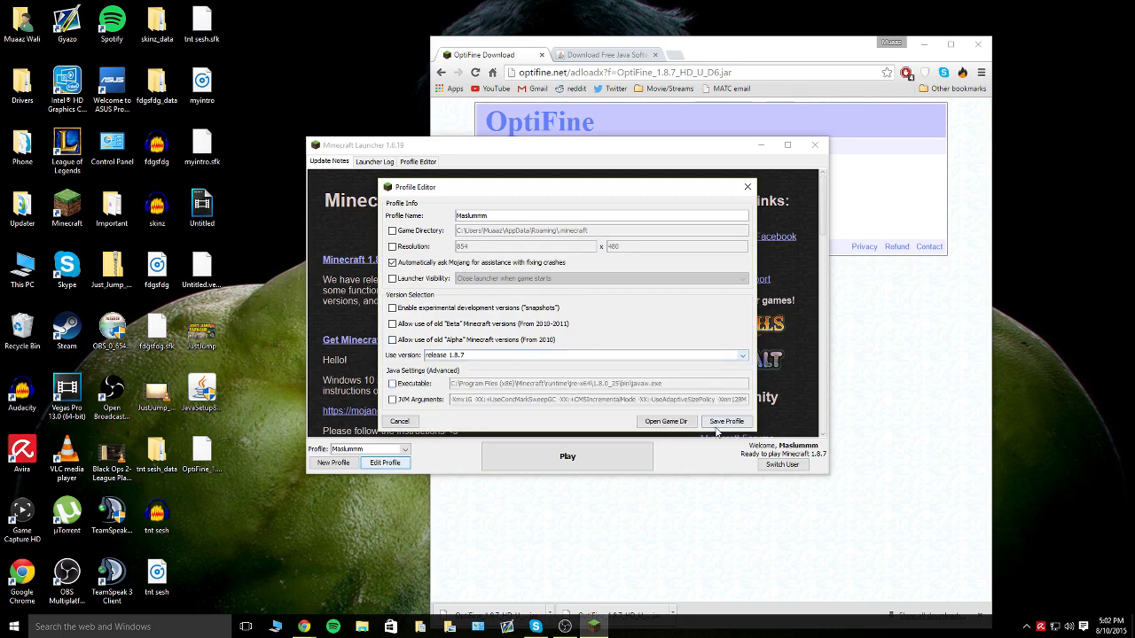
{"action": "left_click", "coordinate": [726, 421]}
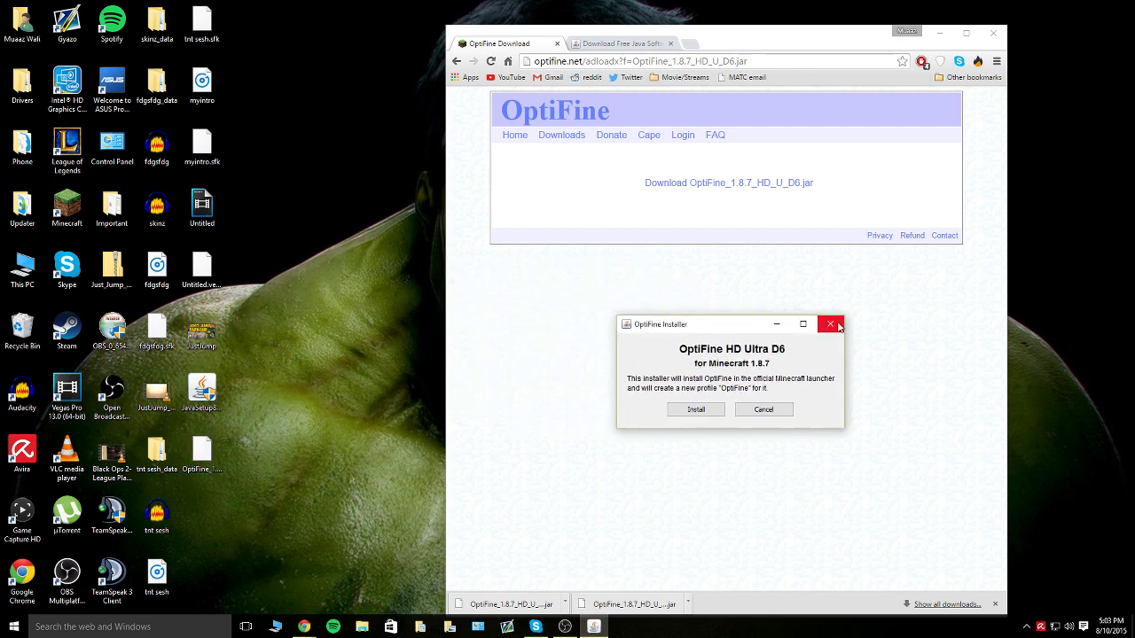
{"action": "mouse_move", "coordinate": [831, 324]}
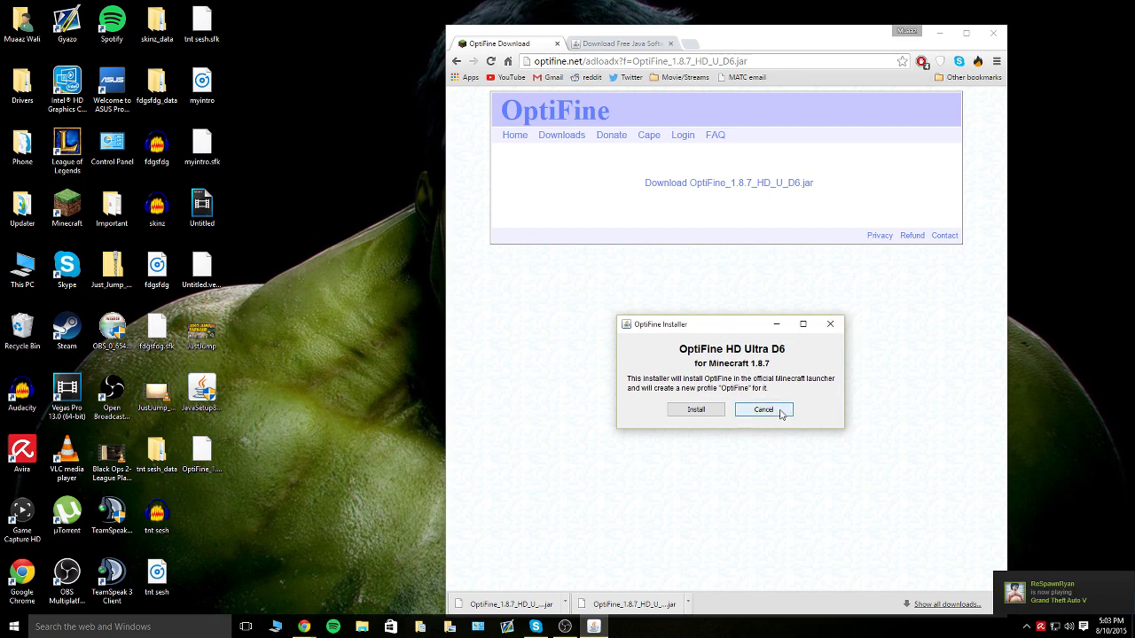
Step: Cancel the first installer, then install OptiFine_1.8.7_HD_U_D6.jar from the desktop and confirm success
{"action": "left_click", "coordinate": [763, 409]}
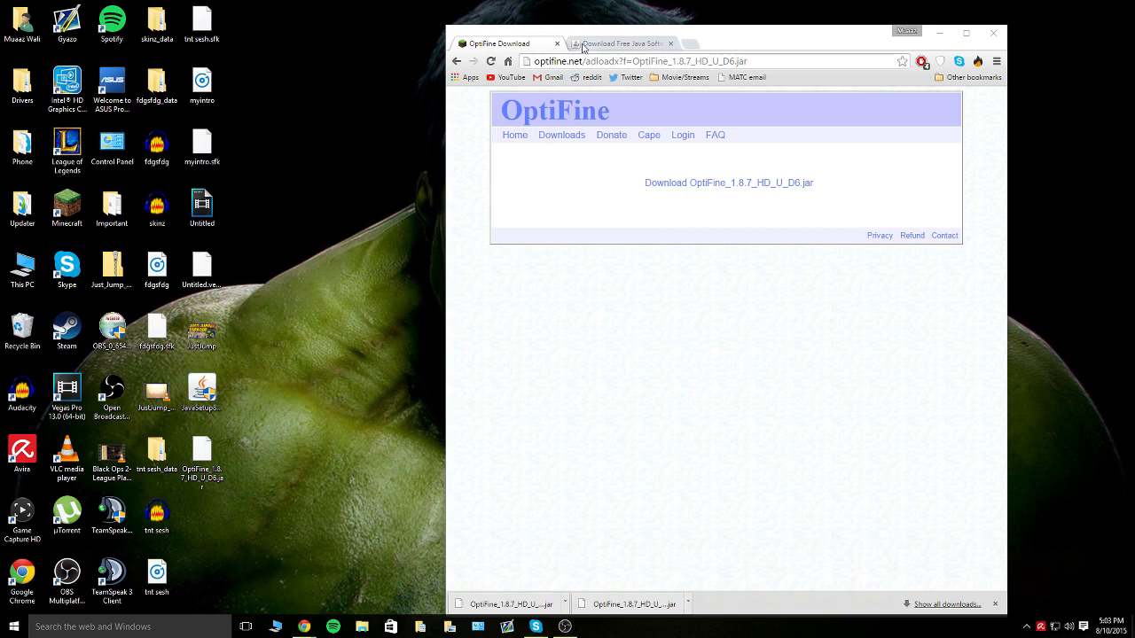
{"action": "left_click", "coordinate": [621, 43]}
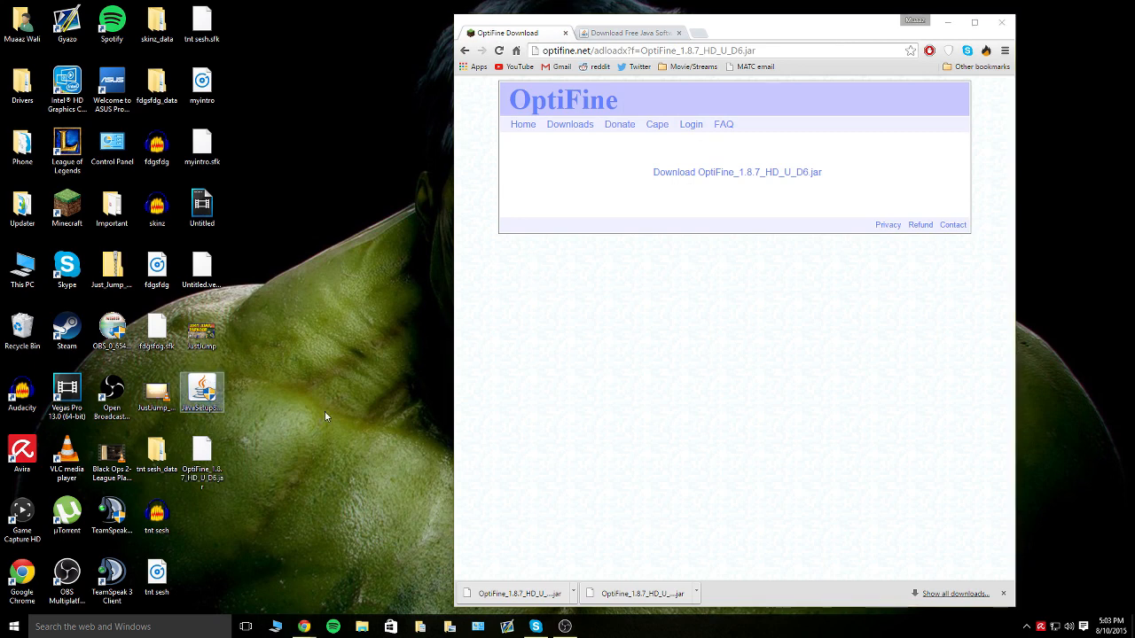
{"action": "double_click", "coordinate": [202, 390]}
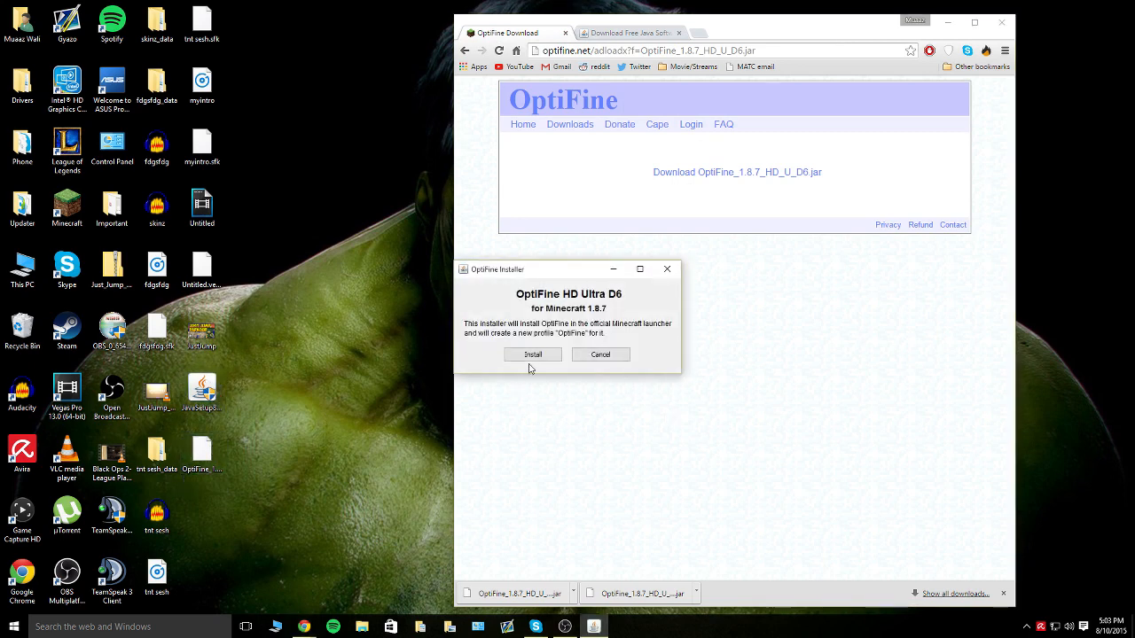
{"action": "left_click", "coordinate": [532, 354]}
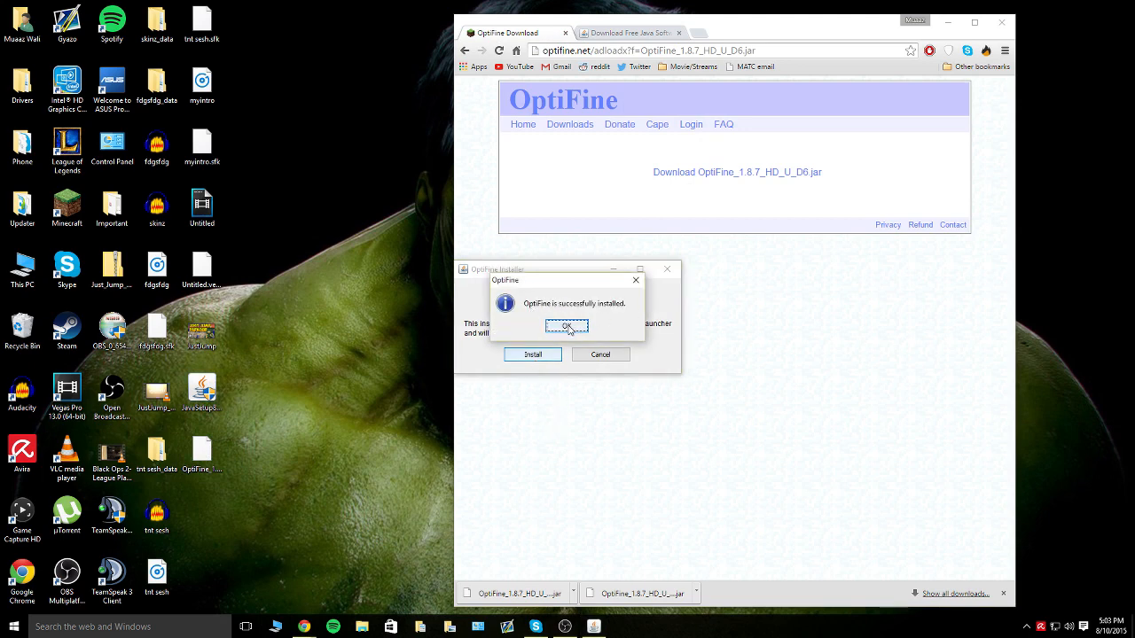
{"action": "left_click", "coordinate": [567, 326]}
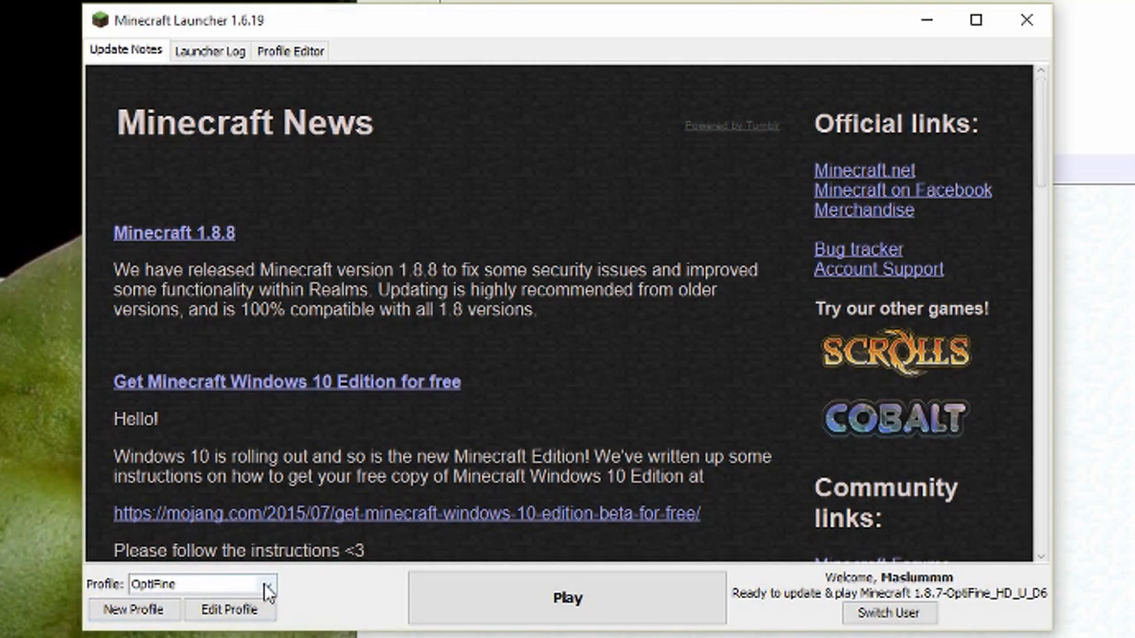
Step: Select the OptiFine profile in the launcher and launch the game
{"action": "left_click", "coordinate": [263, 584]}
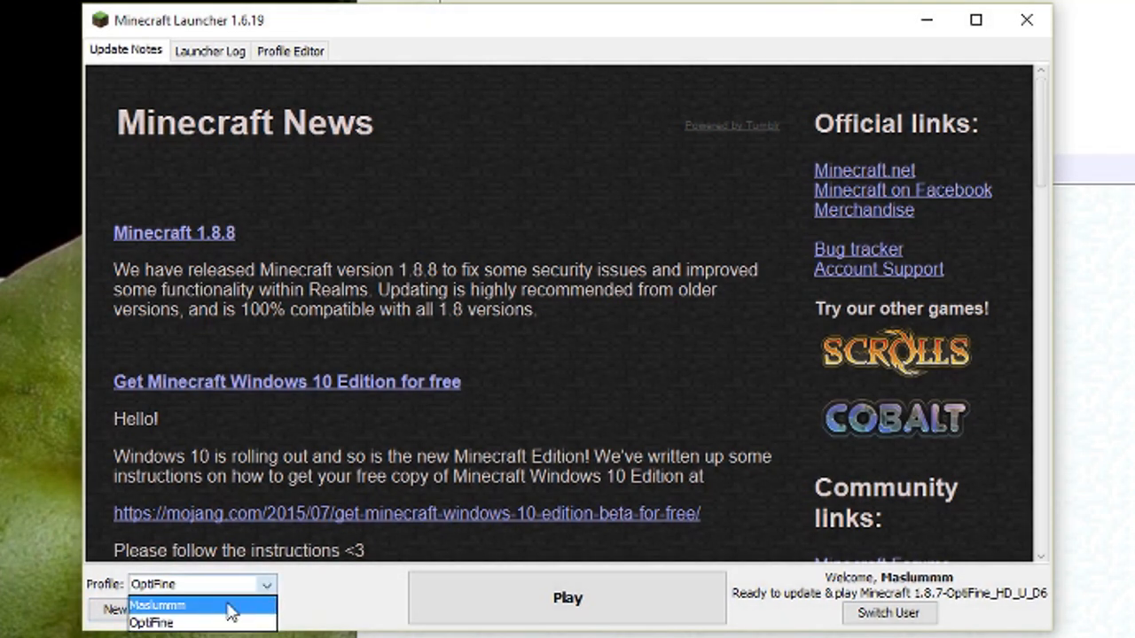
{"action": "left_click", "coordinate": [150, 622]}
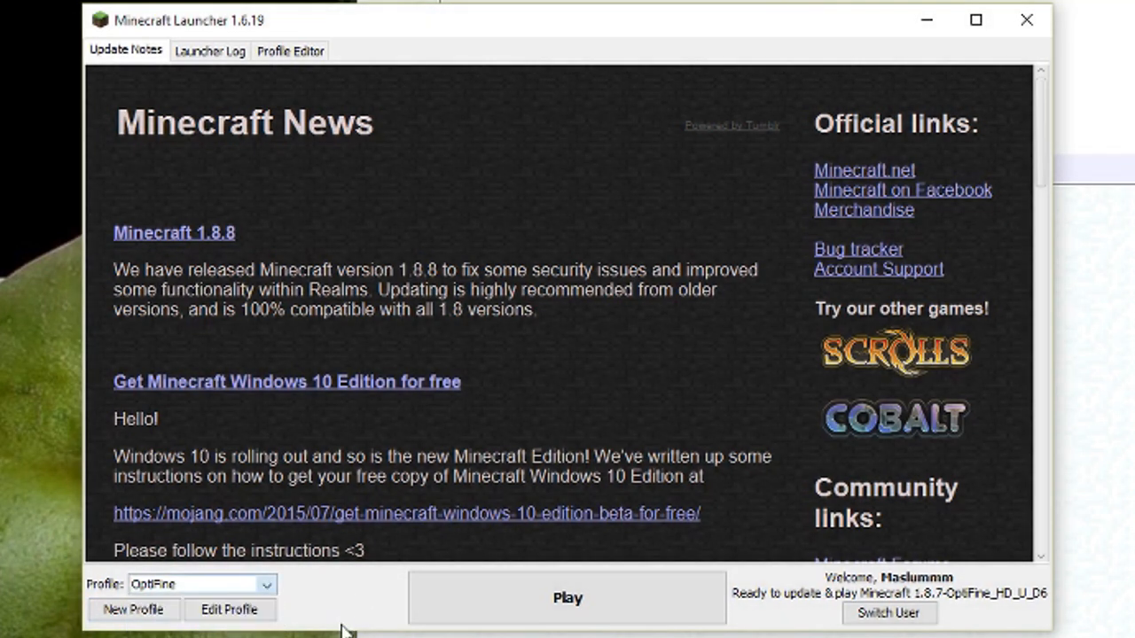
{"action": "mouse_move", "coordinate": [763, 608]}
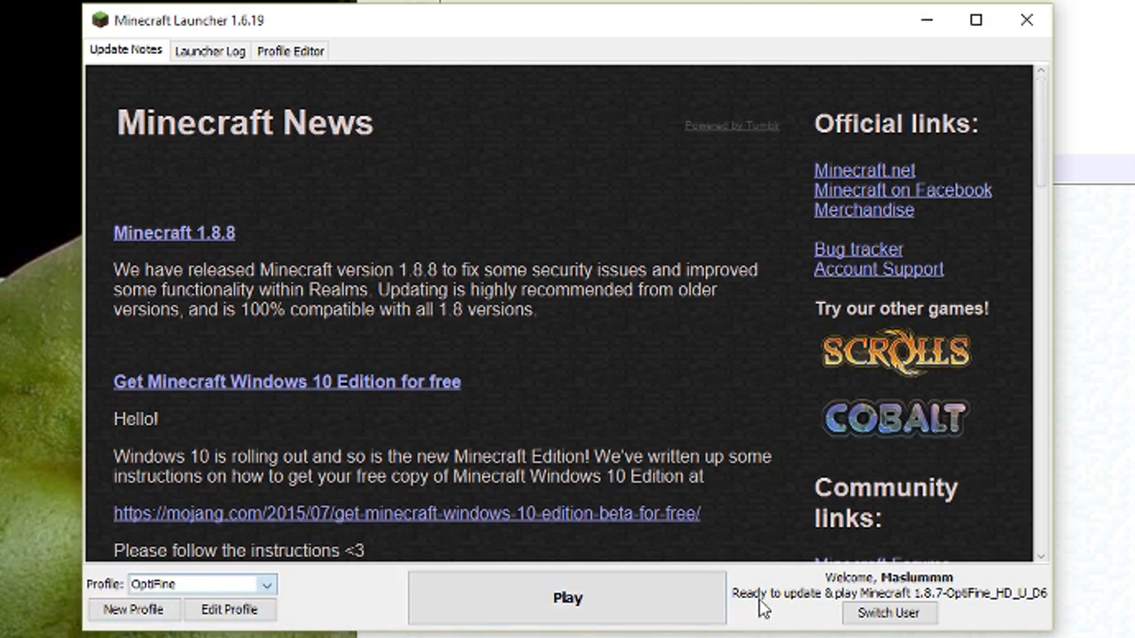
{"action": "mouse_move", "coordinate": [957, 616]}
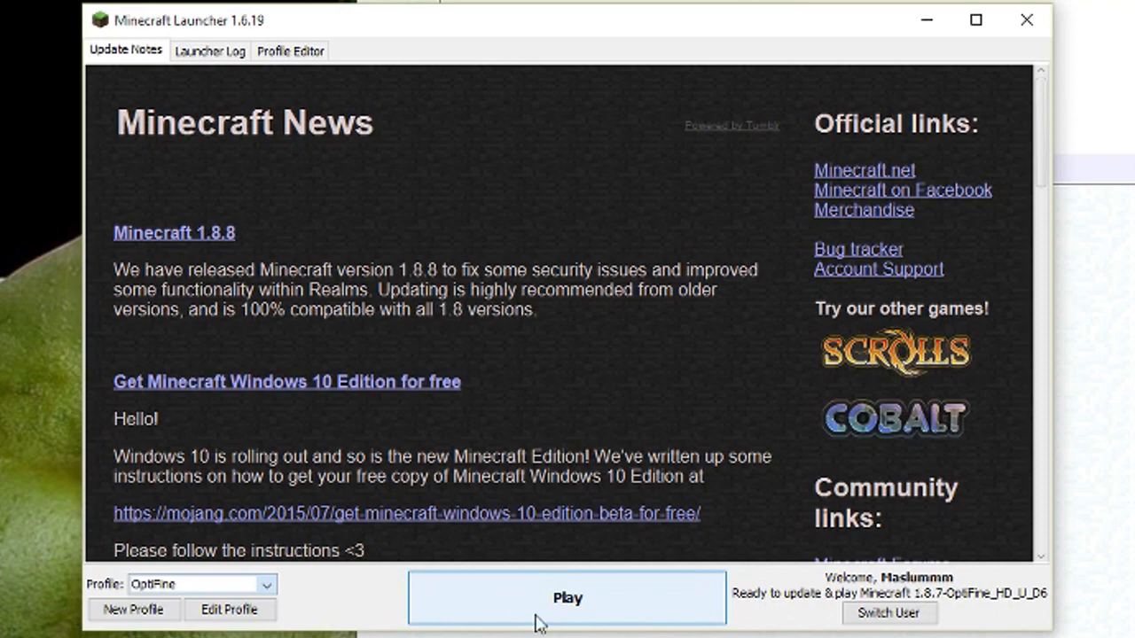
{"action": "left_click", "coordinate": [567, 598]}
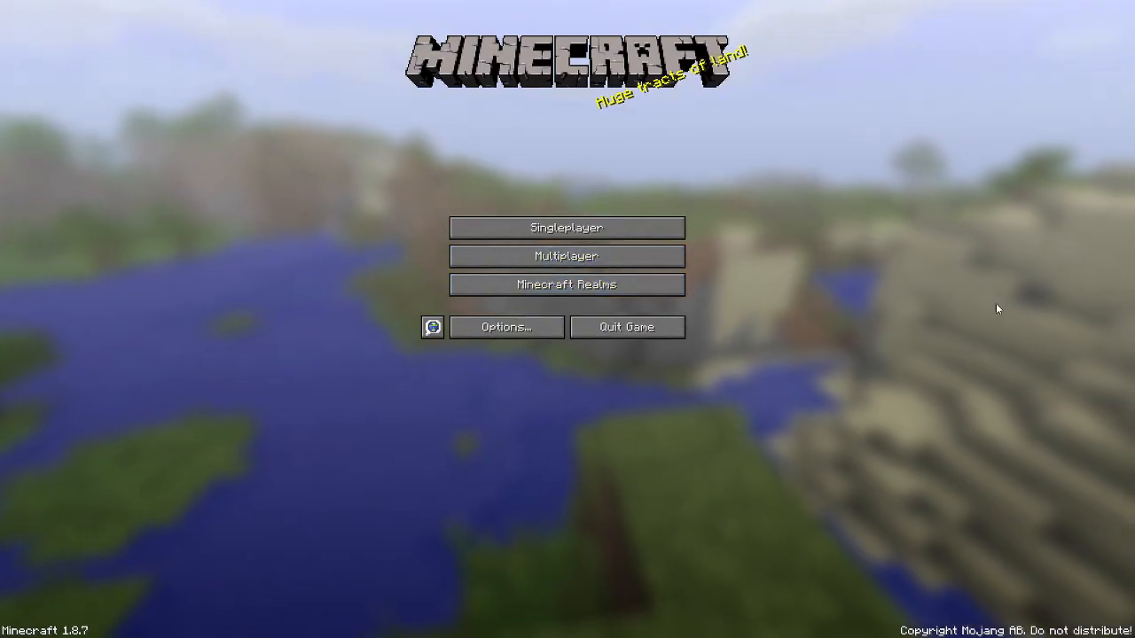
Step: Load the Just Jump! singleplayer world and pause the game
{"action": "left_click", "coordinate": [567, 227]}
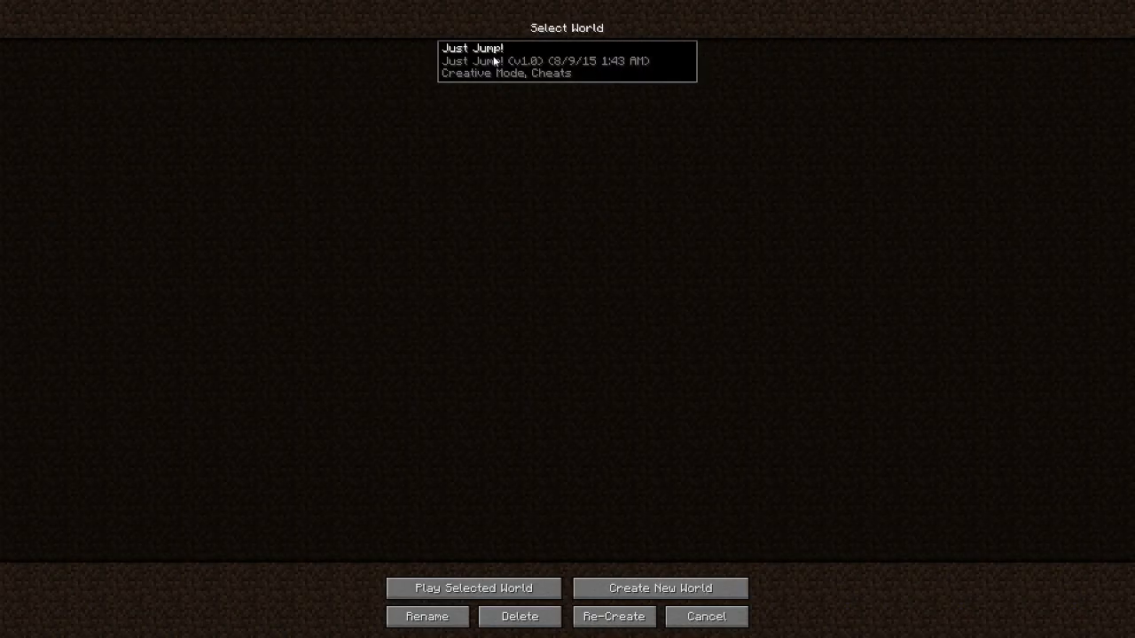
{"action": "left_click", "coordinate": [473, 588]}
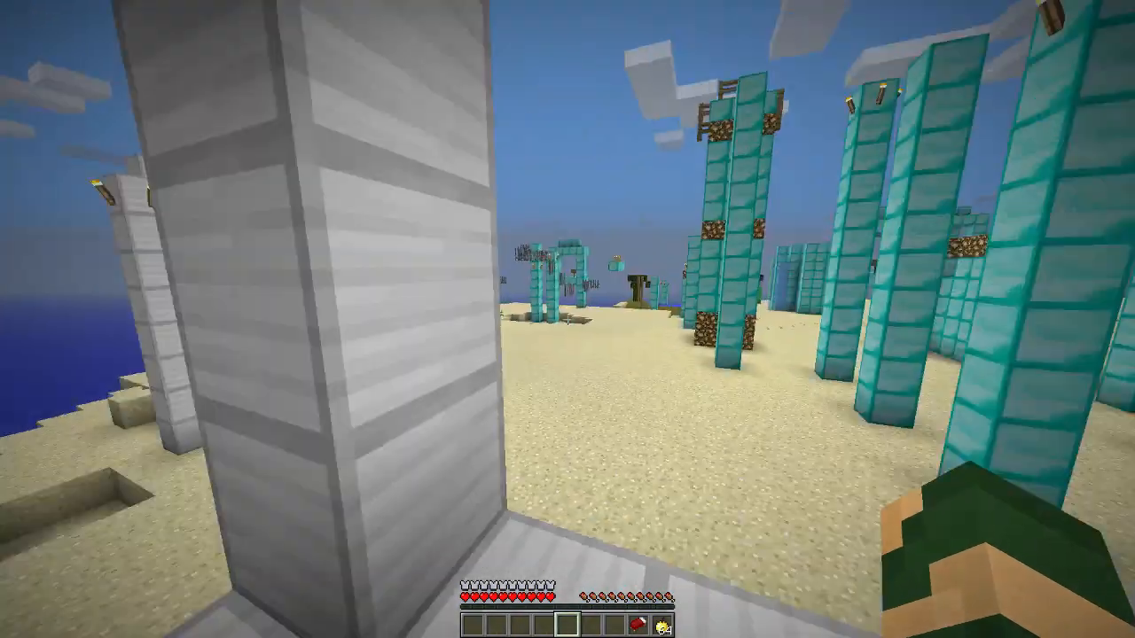
{"action": "key", "text": "Escape"}
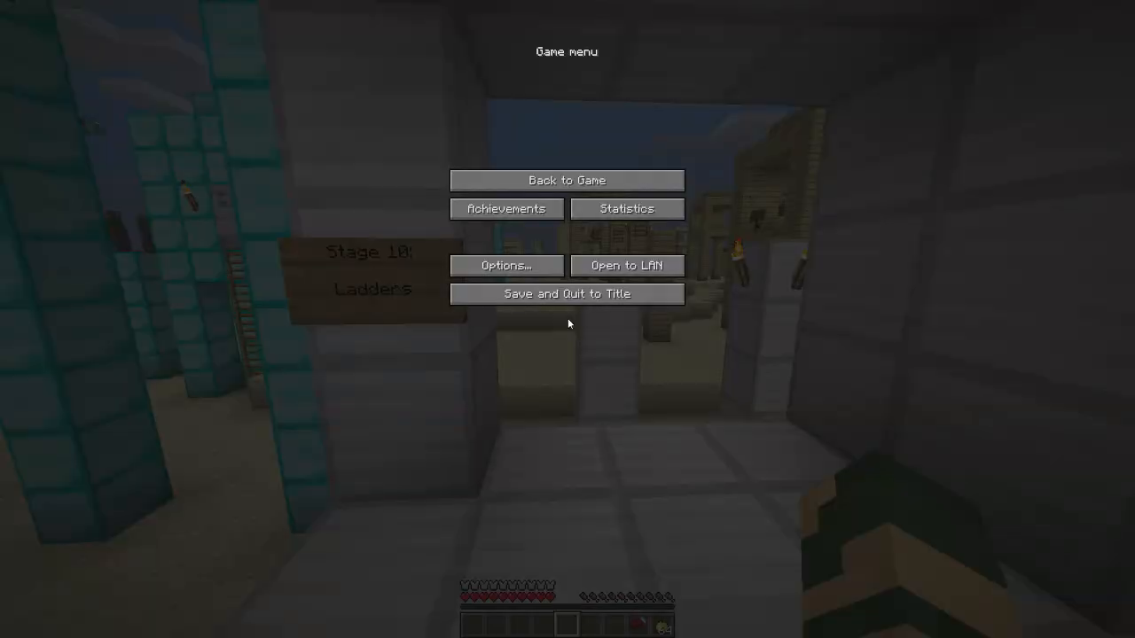
Step: Check OptiFine's Video Settings and Animations, then return to play via the inventory
{"action": "left_click", "coordinate": [505, 265]}
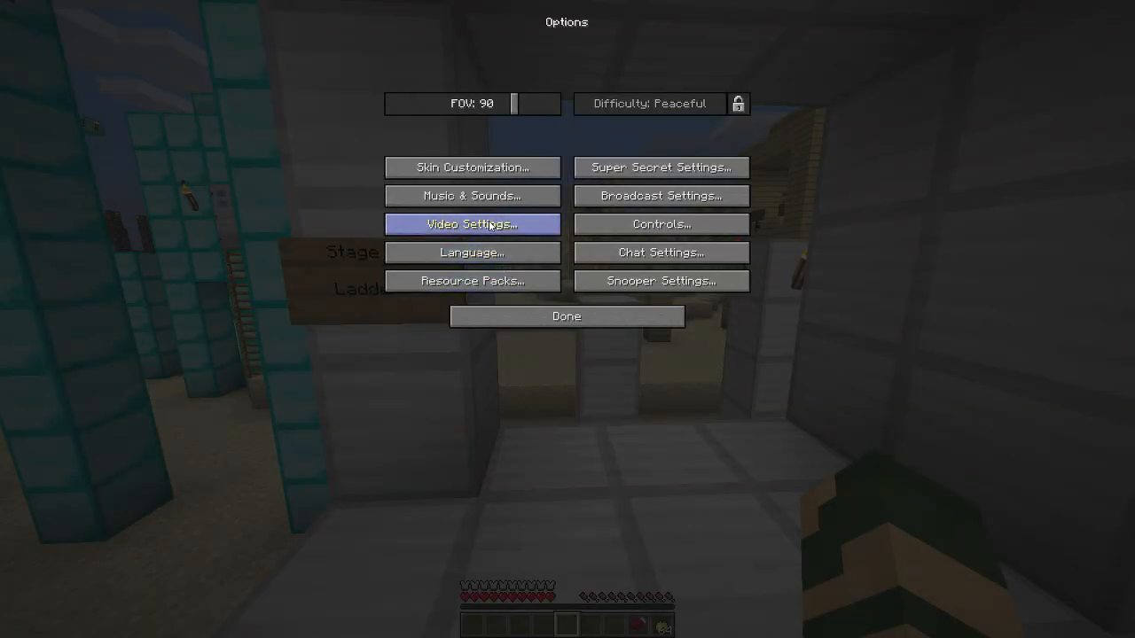
{"action": "left_click", "coordinate": [471, 223]}
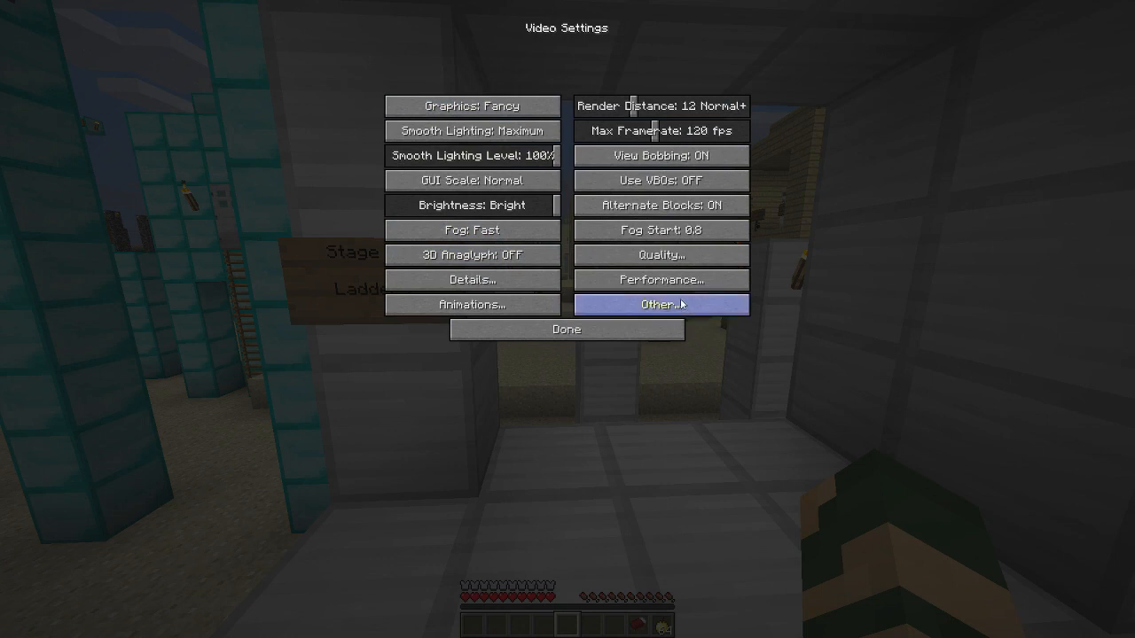
{"action": "left_click", "coordinate": [471, 304]}
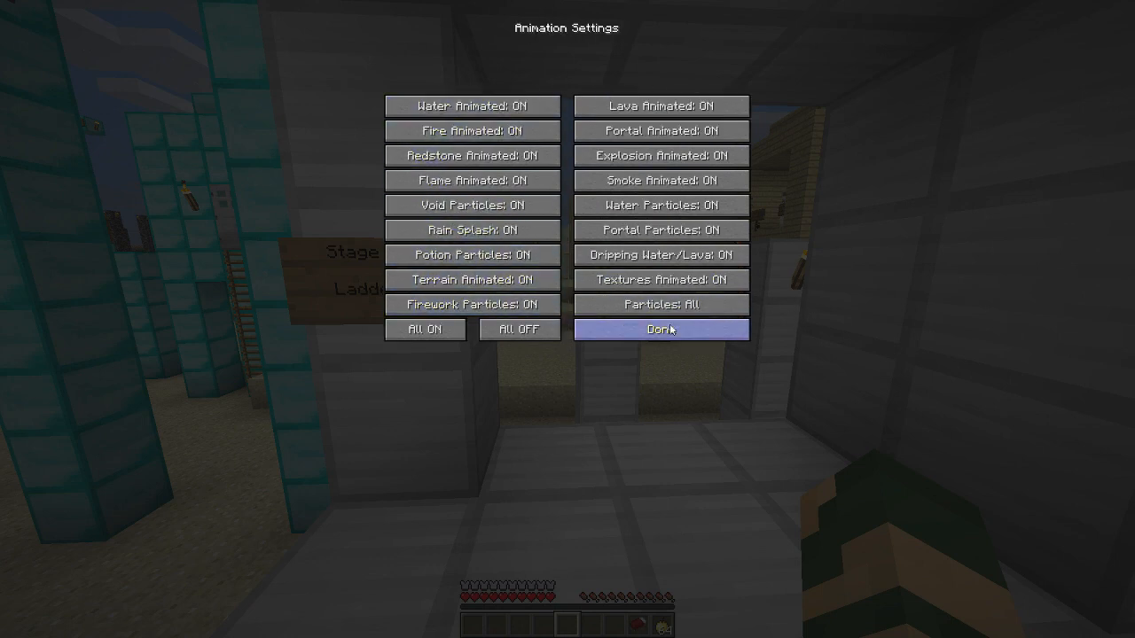
{"action": "left_click", "coordinate": [659, 329]}
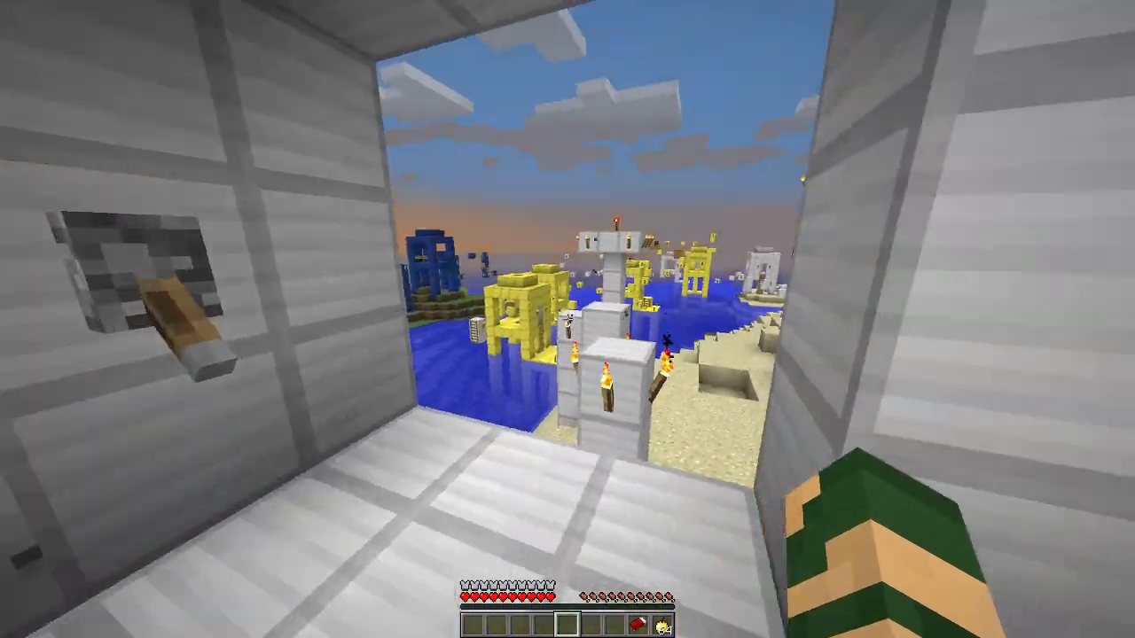
{"action": "key", "text": "e"}
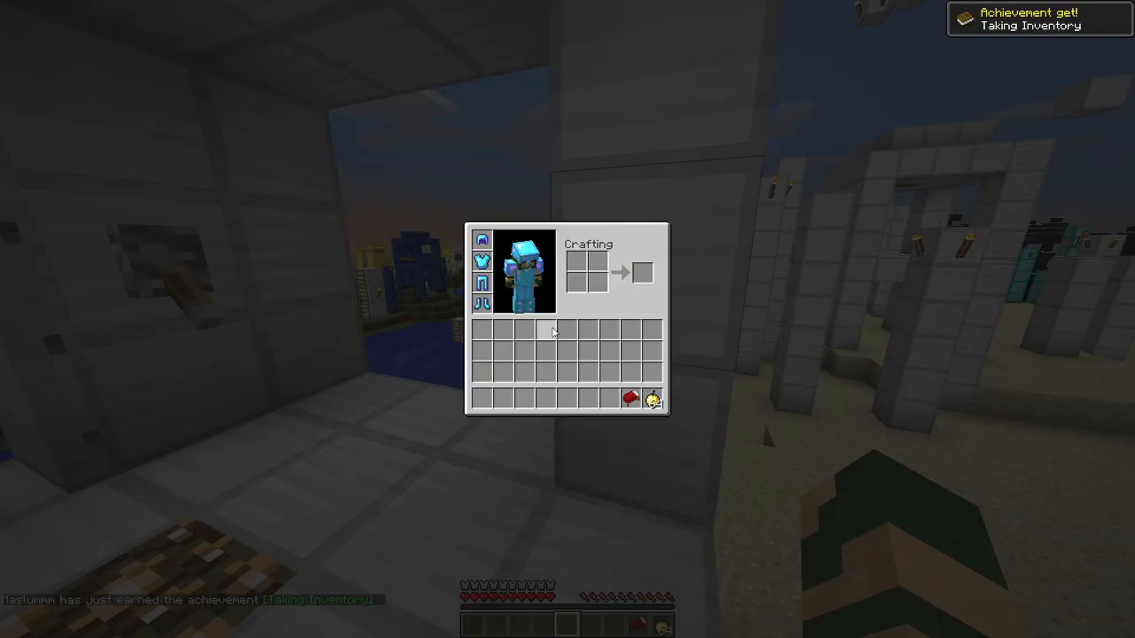
{"action": "key", "text": "e"}
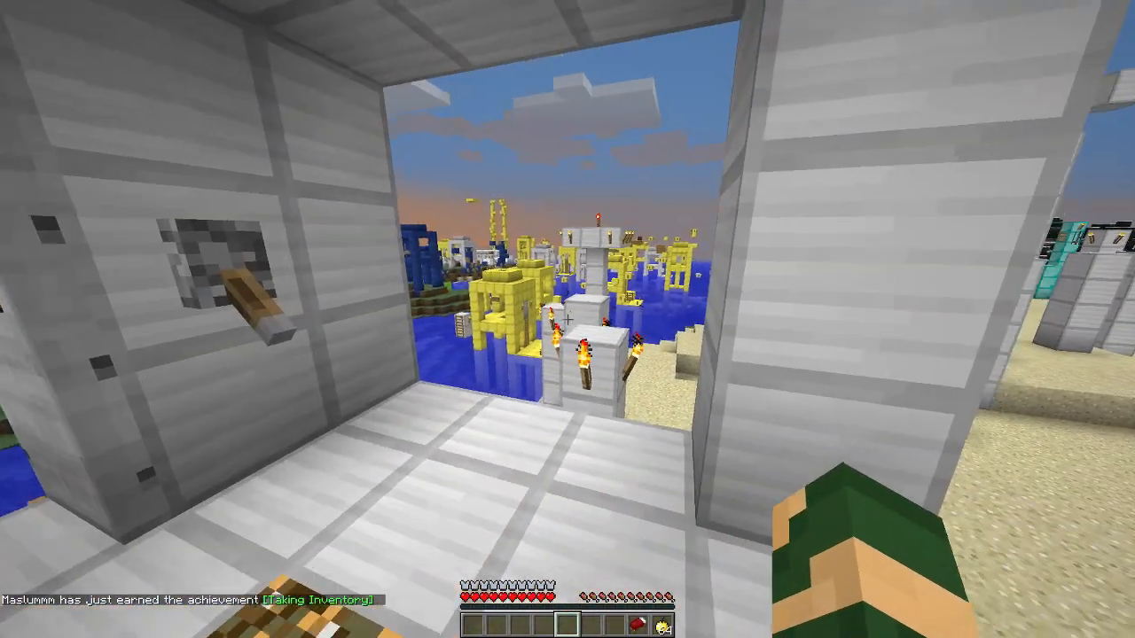